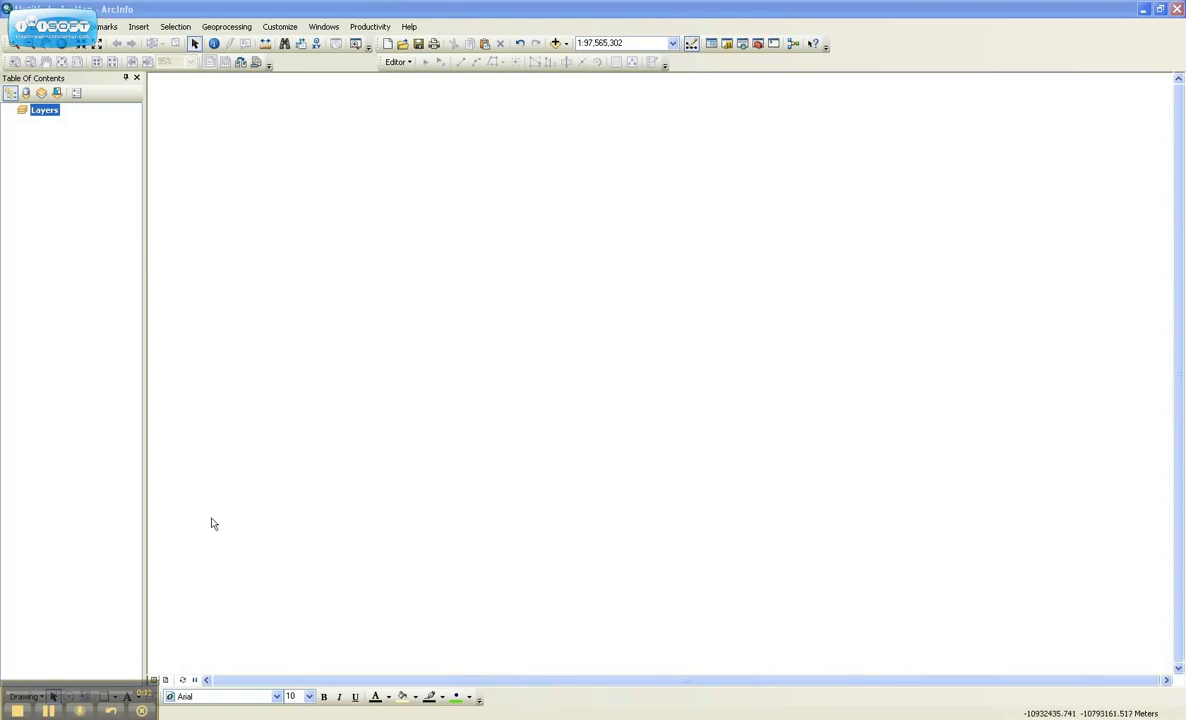
mouse_move(352, 126)
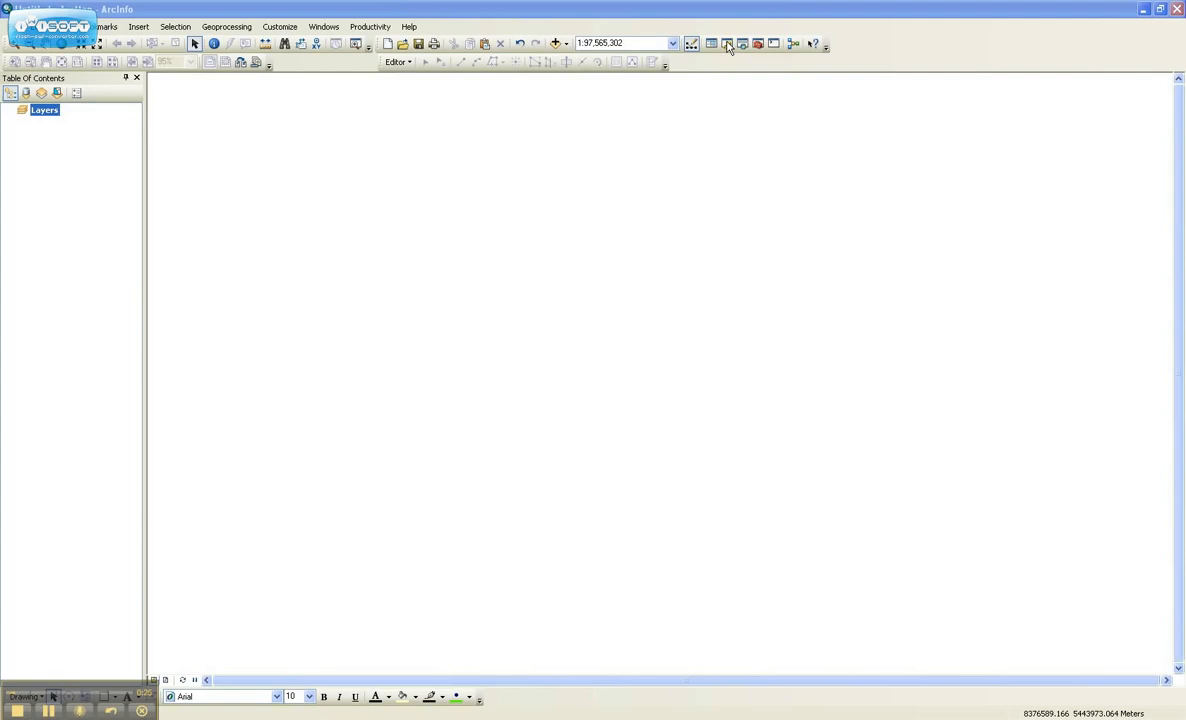
Step: Browse the Catalog to the GIS documents folder and create a new file geodatabase there
click(758, 44)
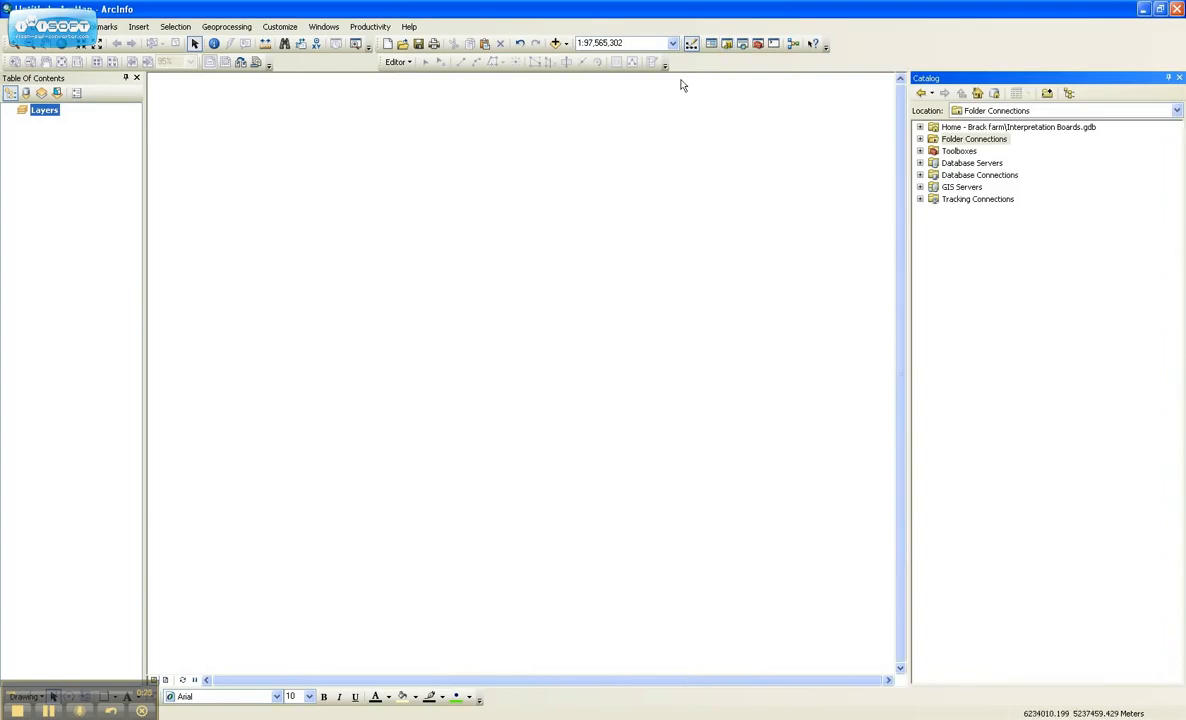
mouse_move(966, 134)
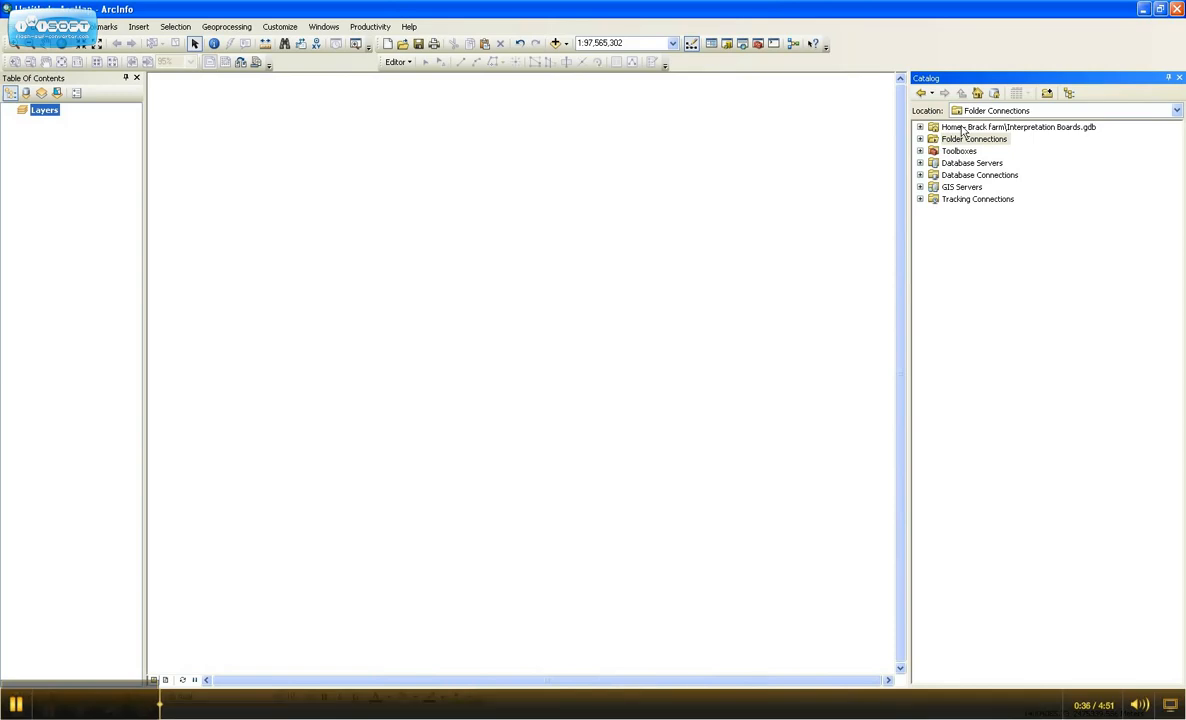
click(920, 138)
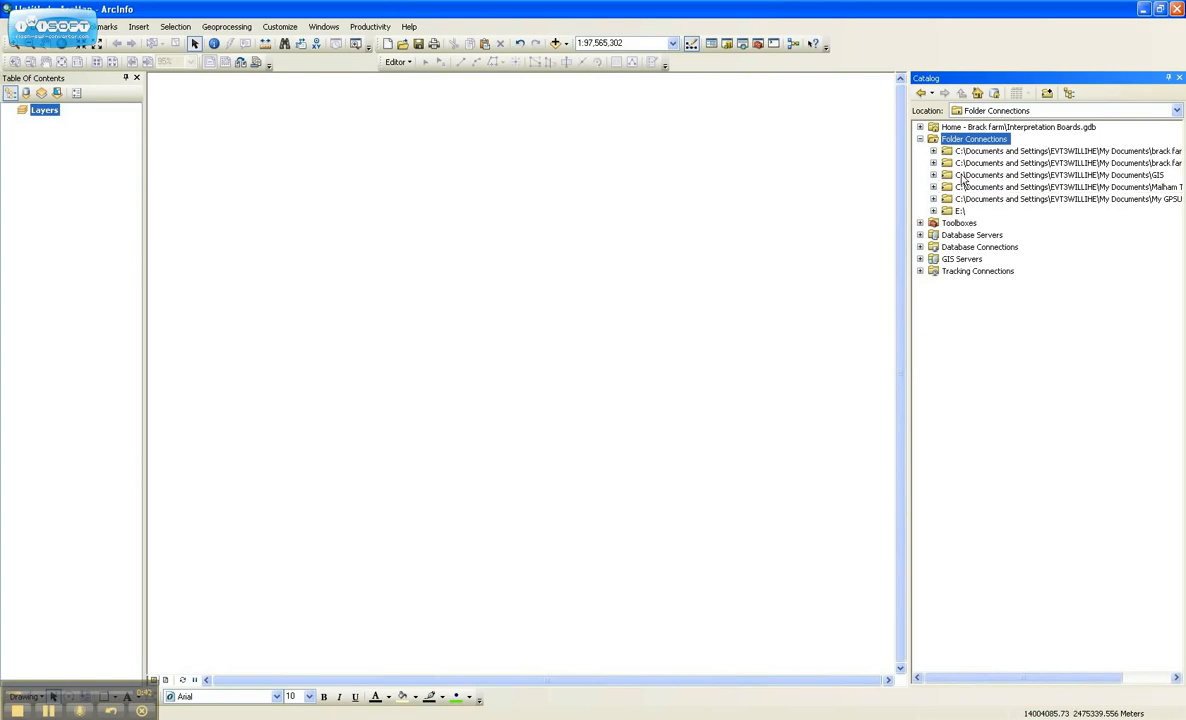
click(1060, 174)
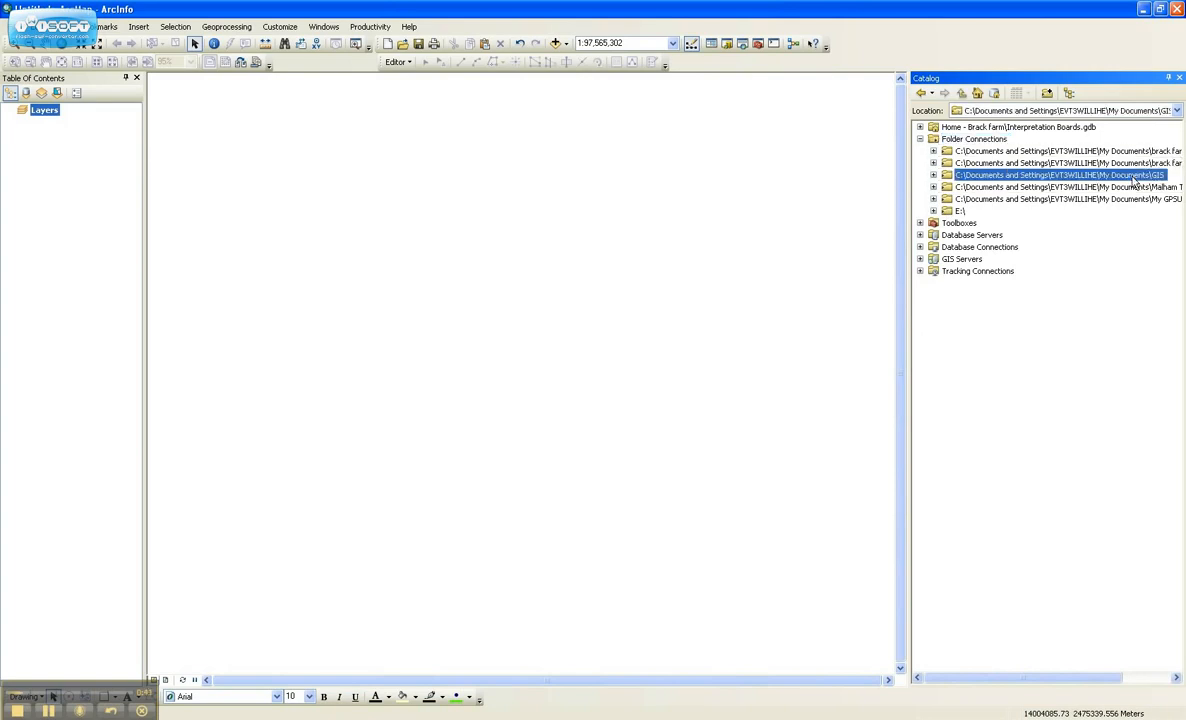
click(932, 176)
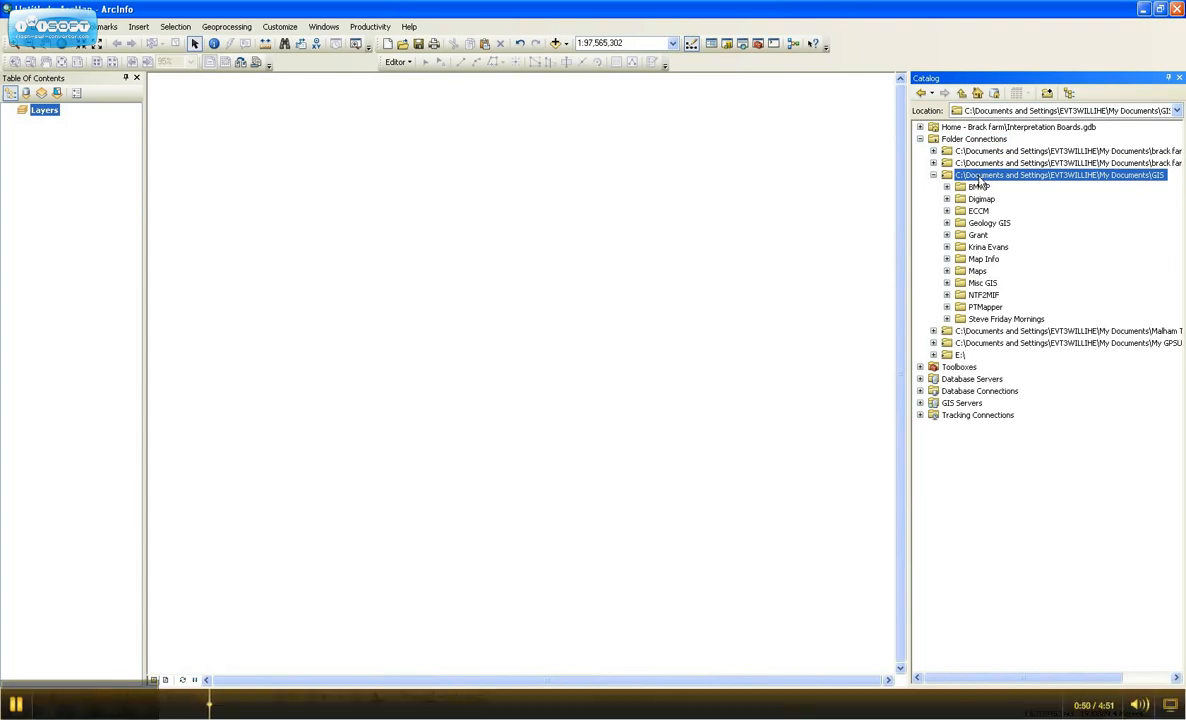
right_click(1060, 176)
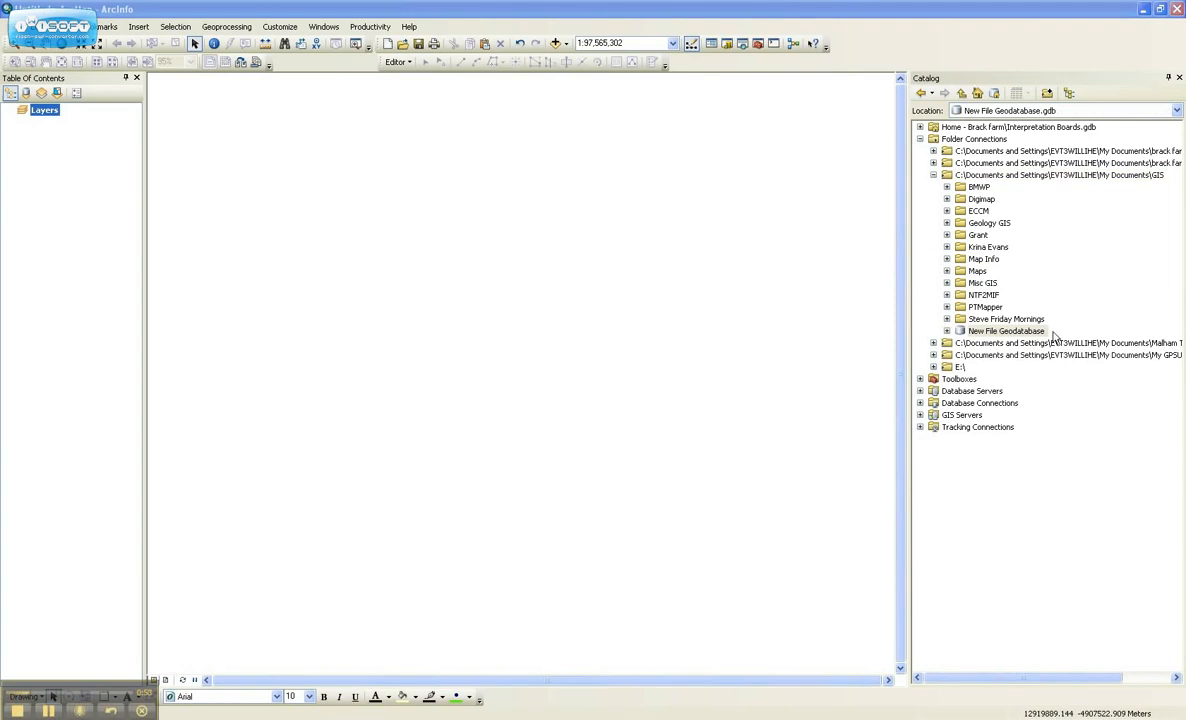
Step: Rename the new file geodatabase to Farm Demo
right_click(1006, 330)
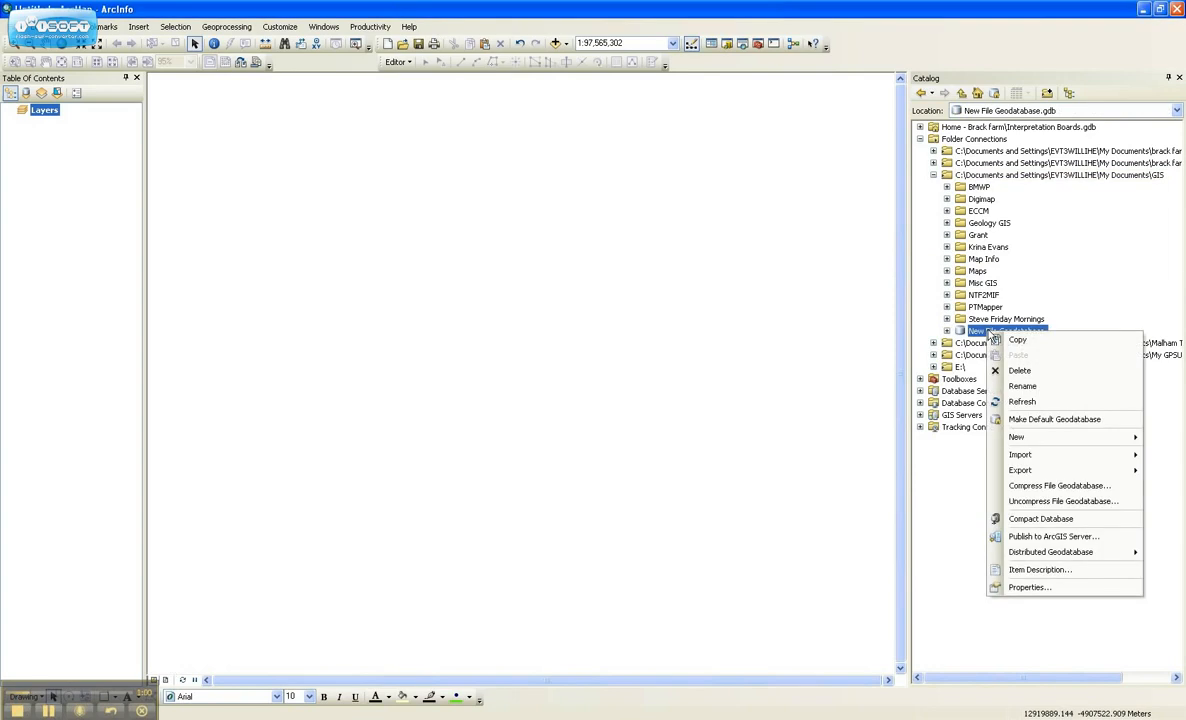
click(1022, 386)
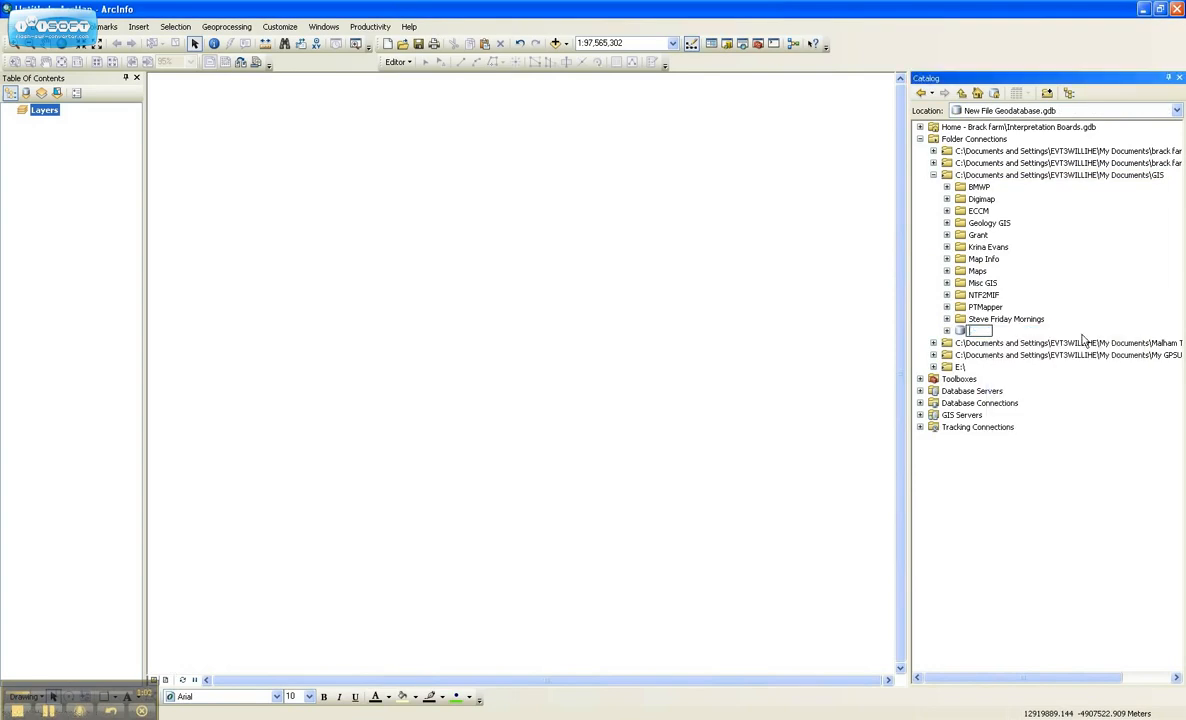
text(D)
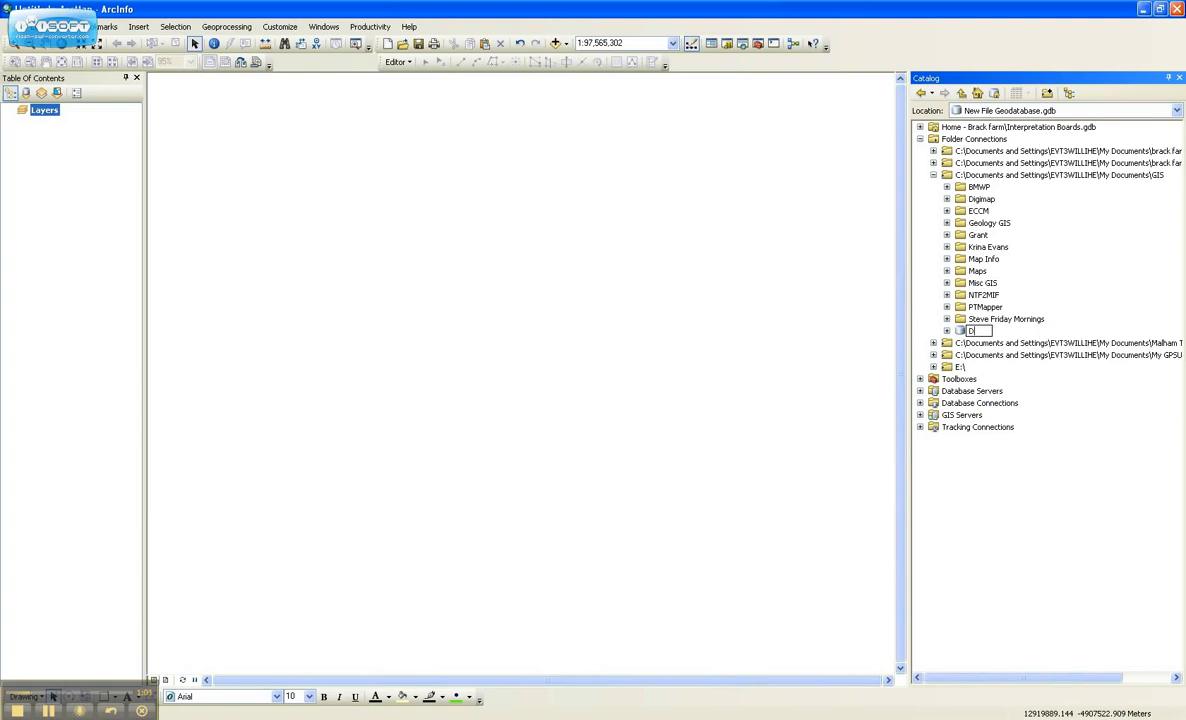
text(Farm Del)
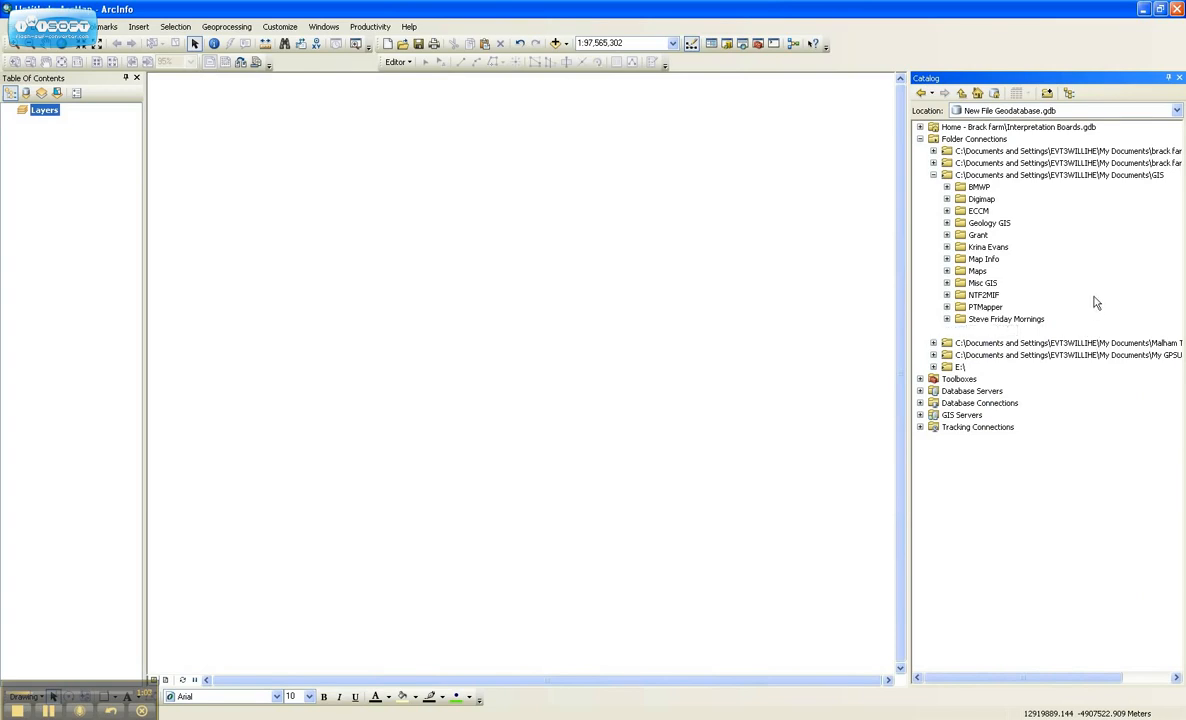
click(988, 330)
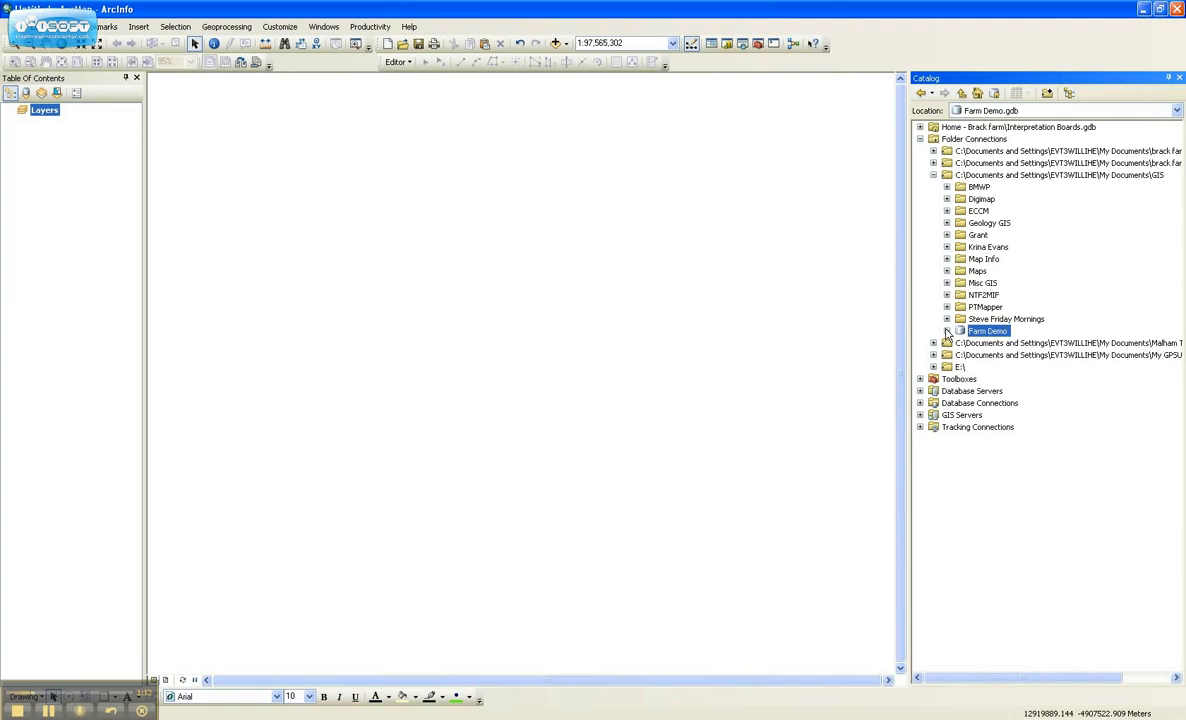
mouse_move(968, 332)
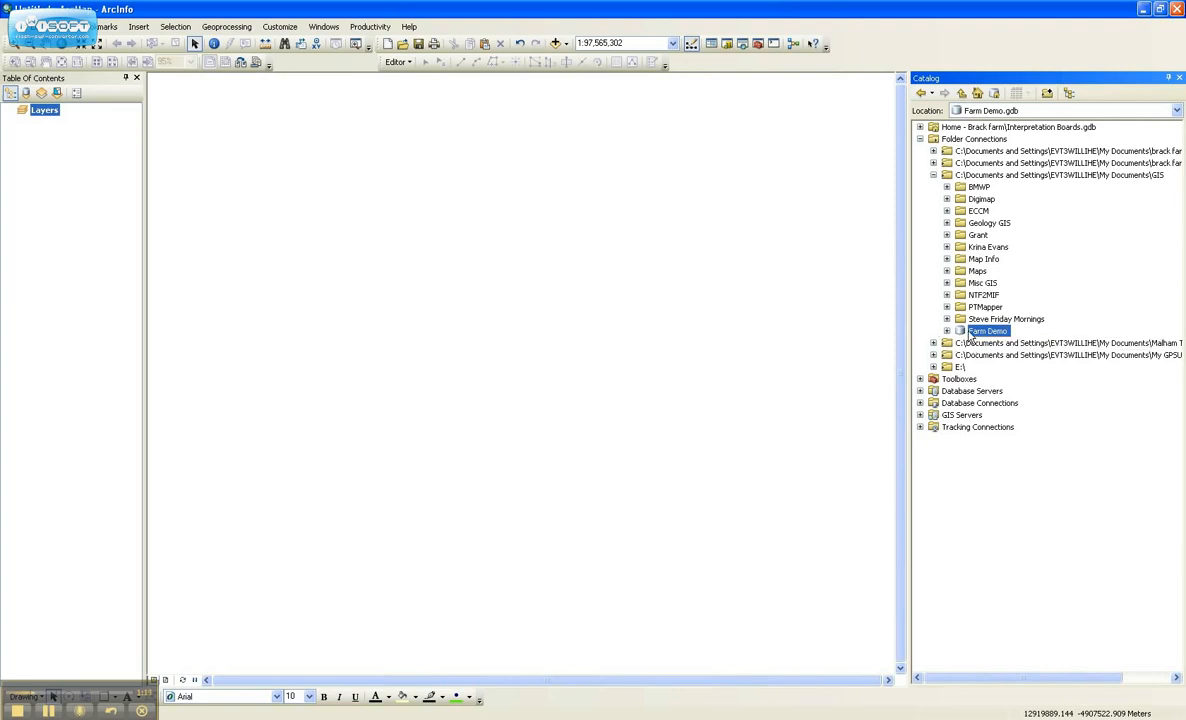
mouse_move(992, 338)
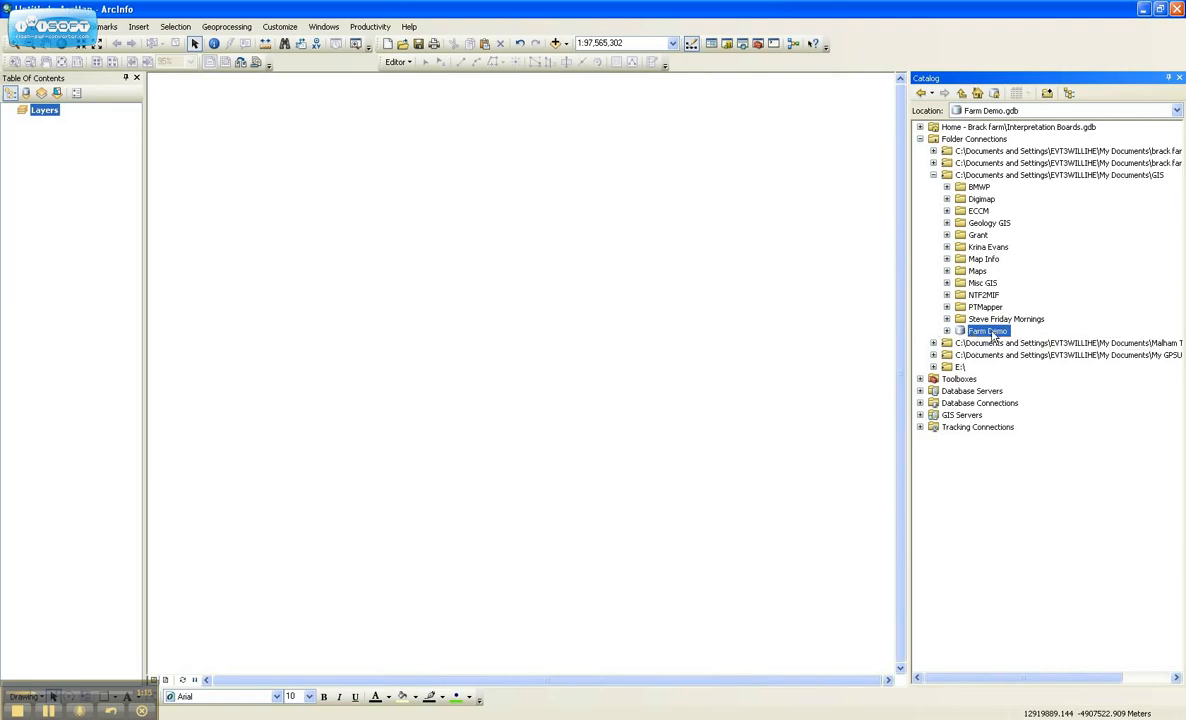
Step: Start a new feature class in Farm Demo named Demo_Fields, alias Demo Field, with Polygon Features geometry
right_click(986, 332)
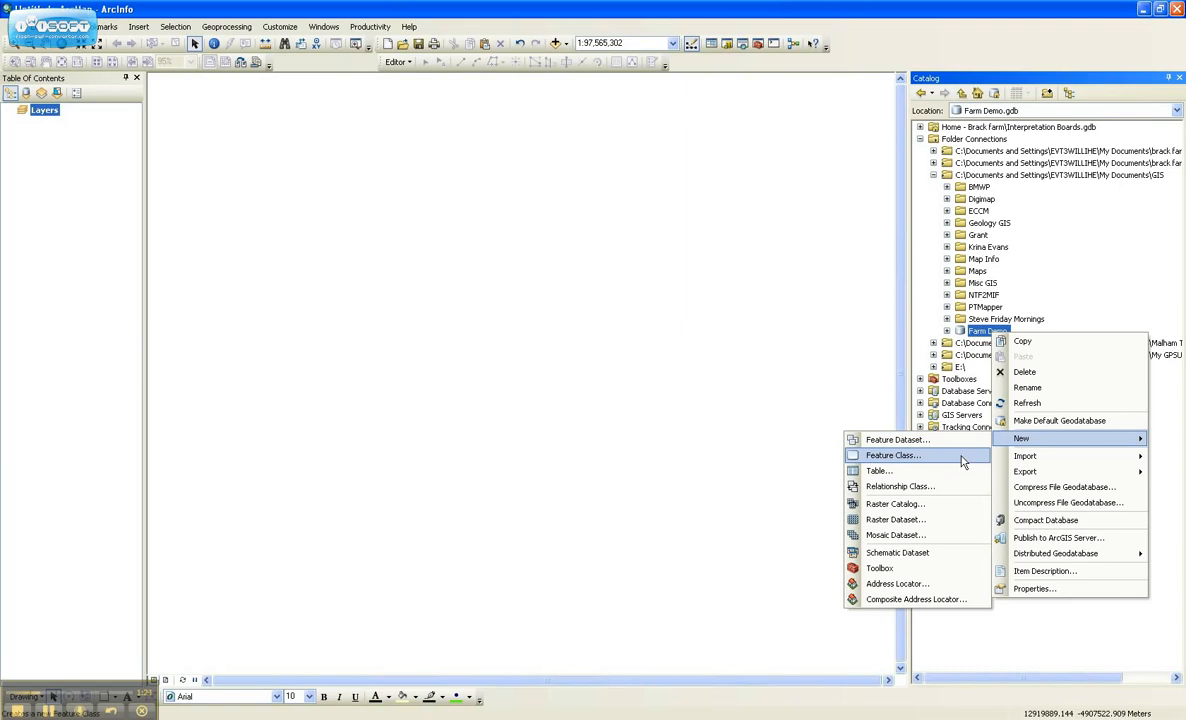
click(890, 456)
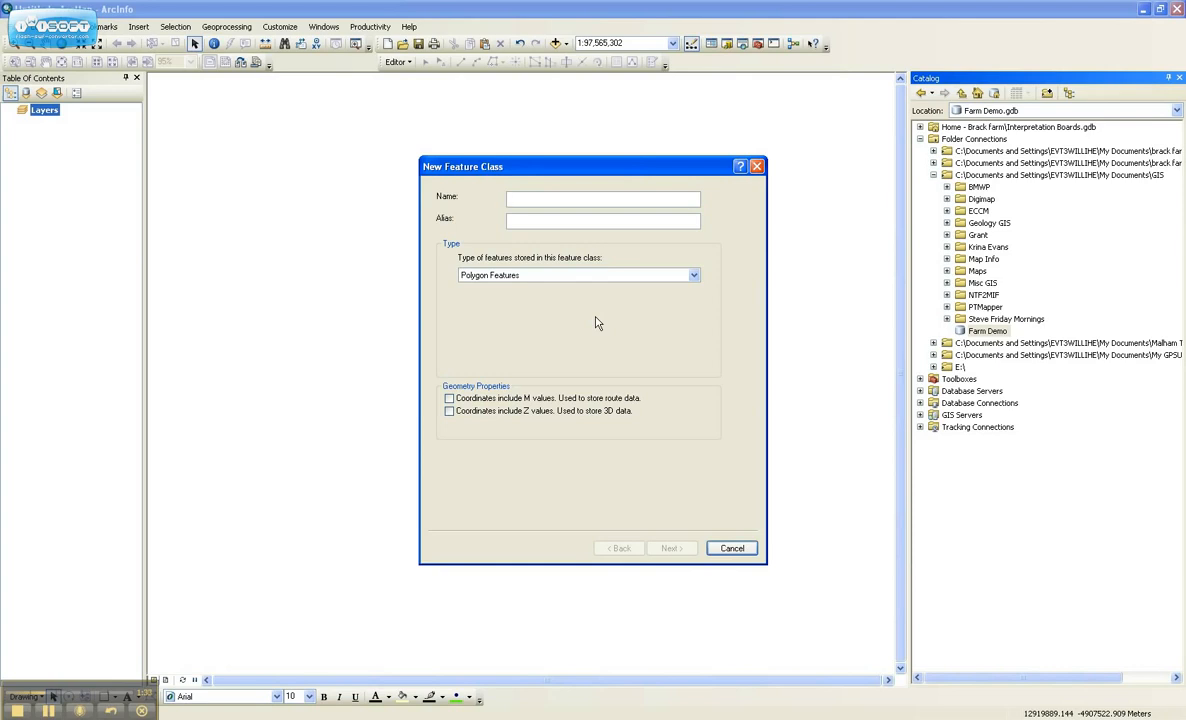
text(Demo_Fields)
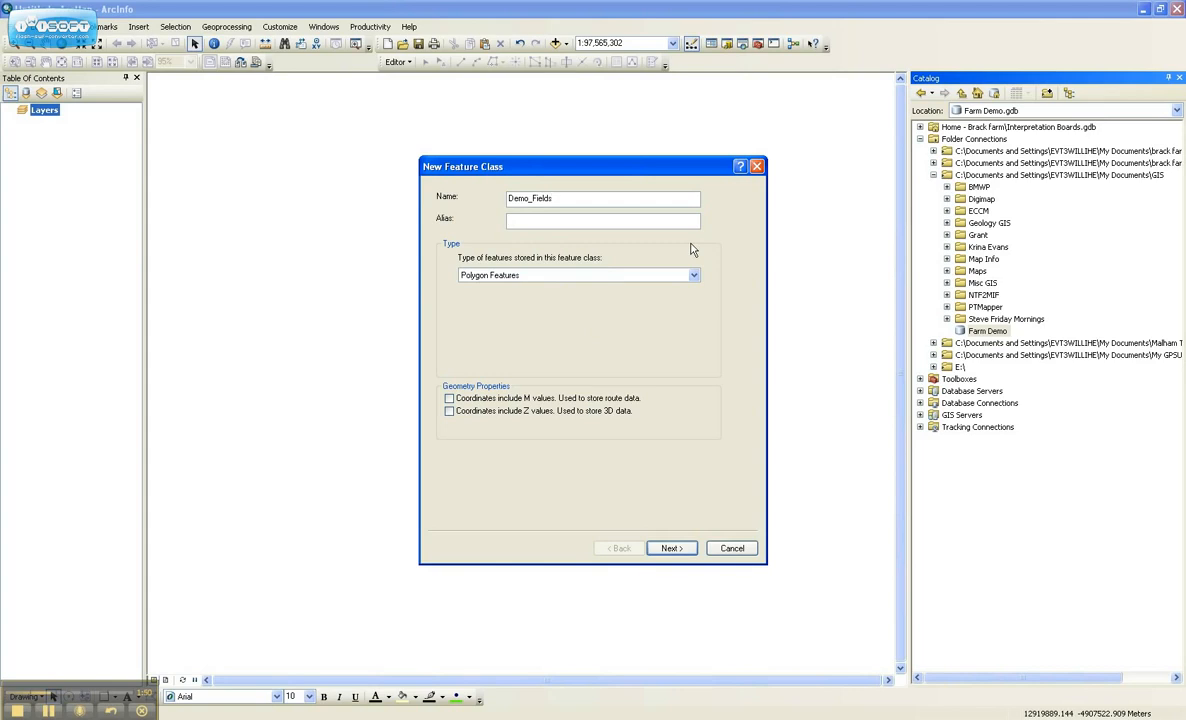
text(Demo Field)
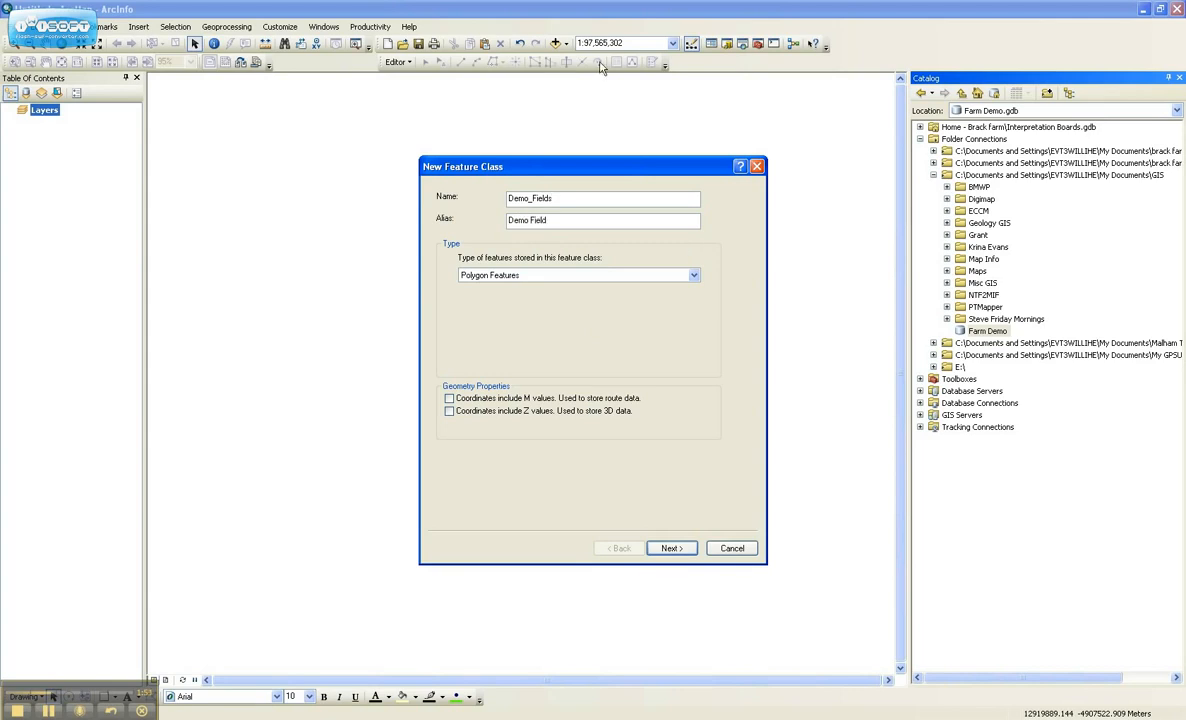
click(692, 276)
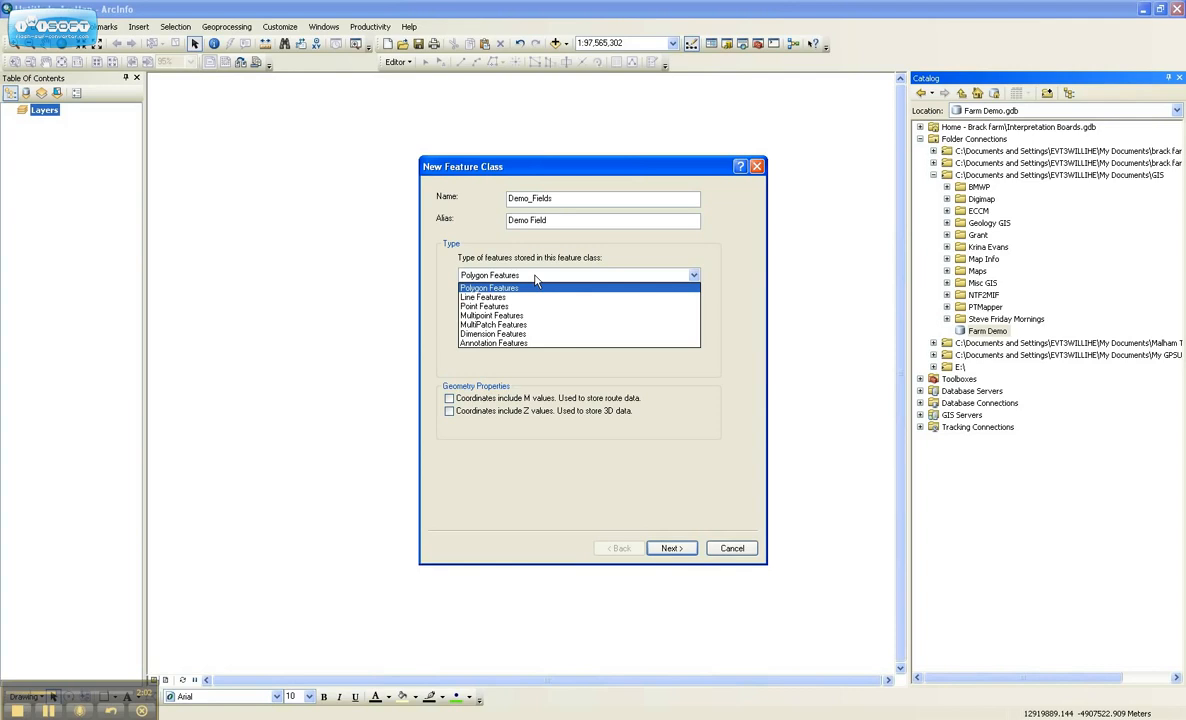
mouse_move(540, 296)
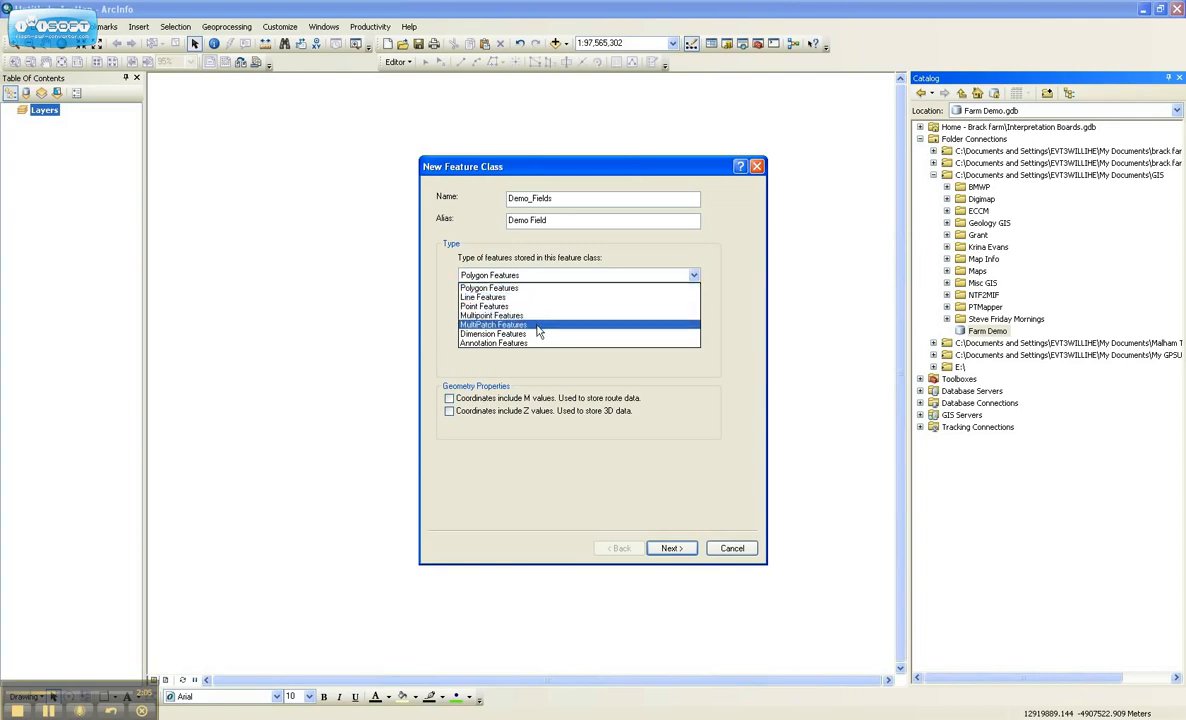
click(488, 288)
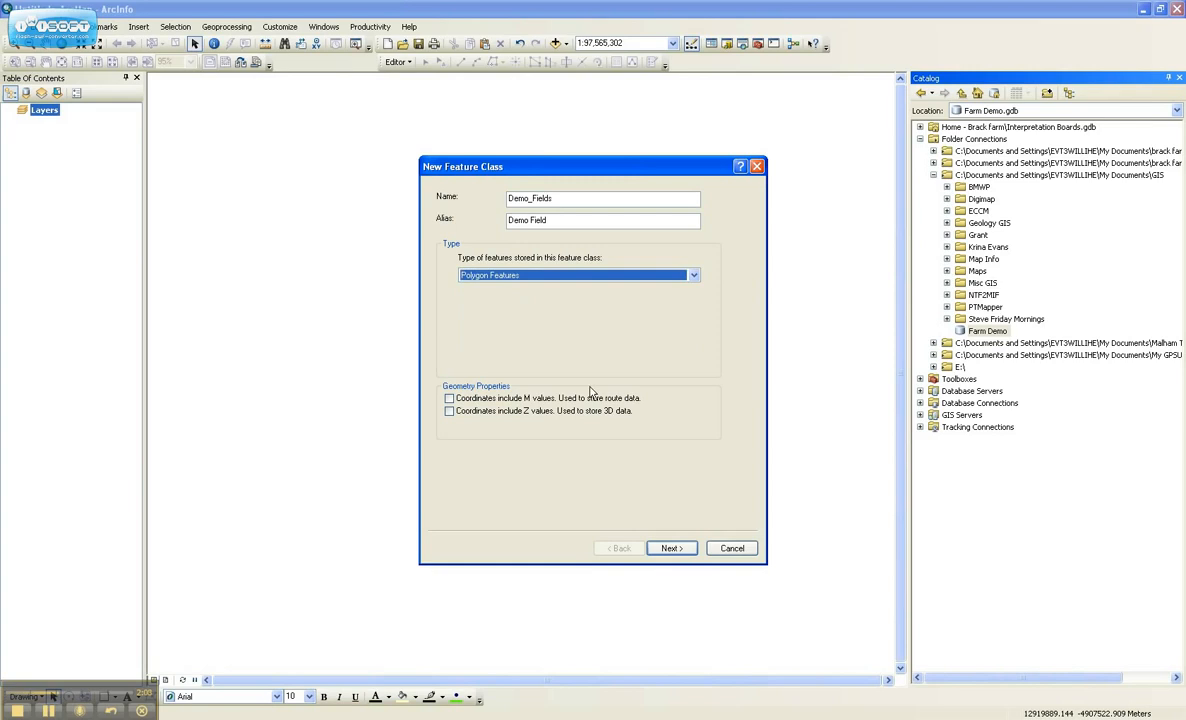
Step: Assign British National Grid (Projected > National Grids > Europe) as the coordinate system and accept the default XY tolerance
click(672, 548)
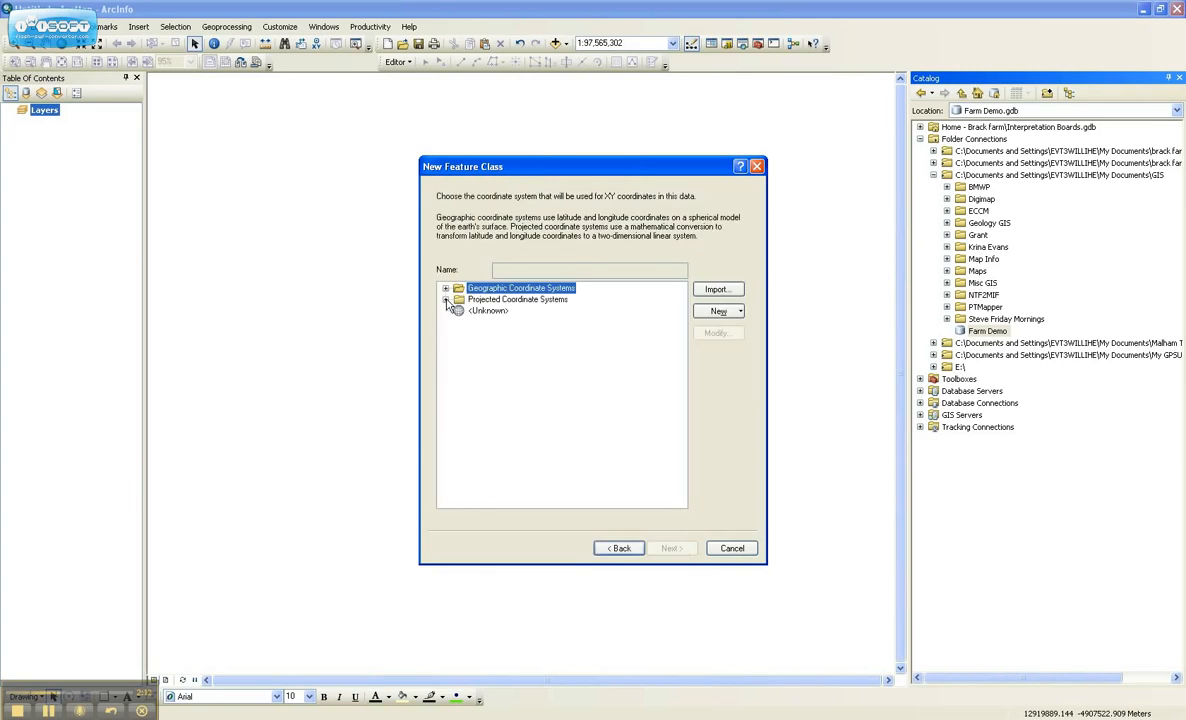
click(448, 300)
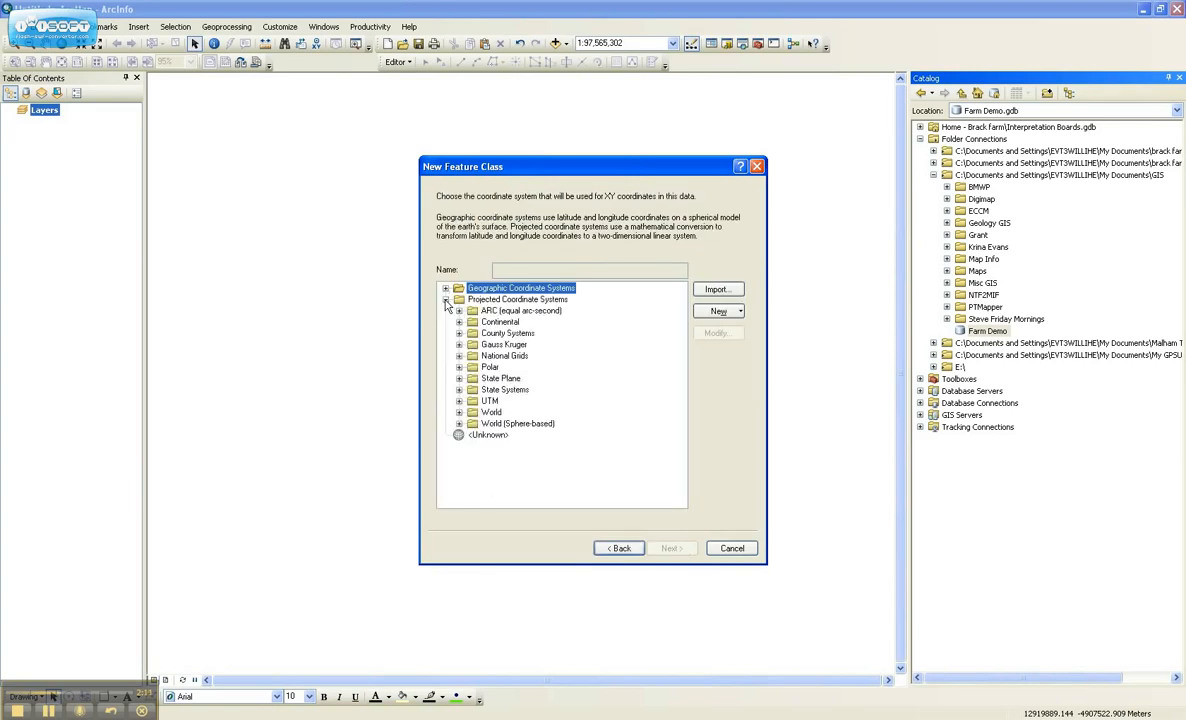
click(446, 300)
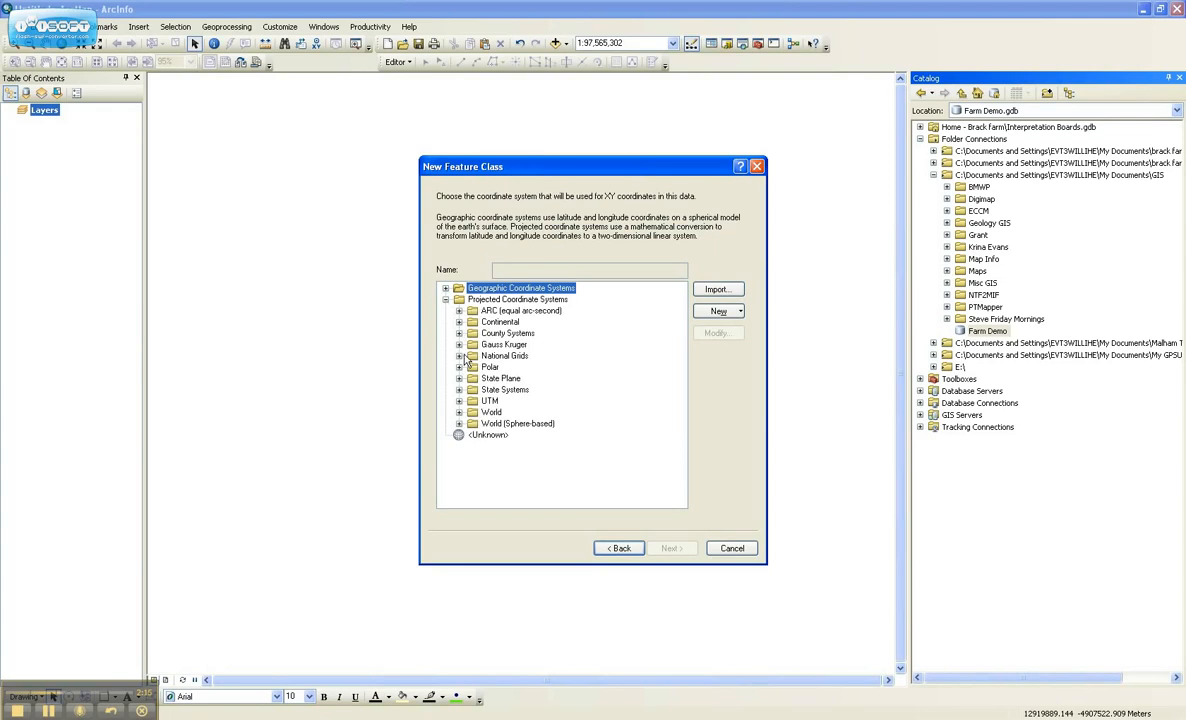
click(464, 356)
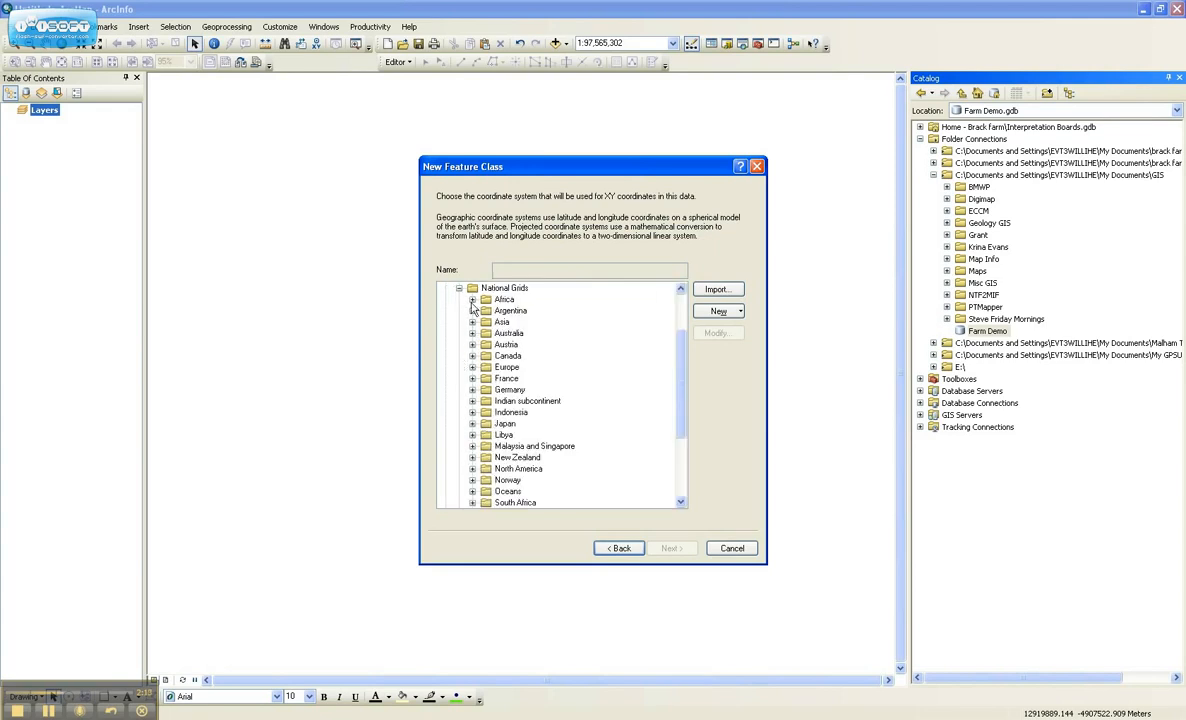
mouse_move(488, 364)
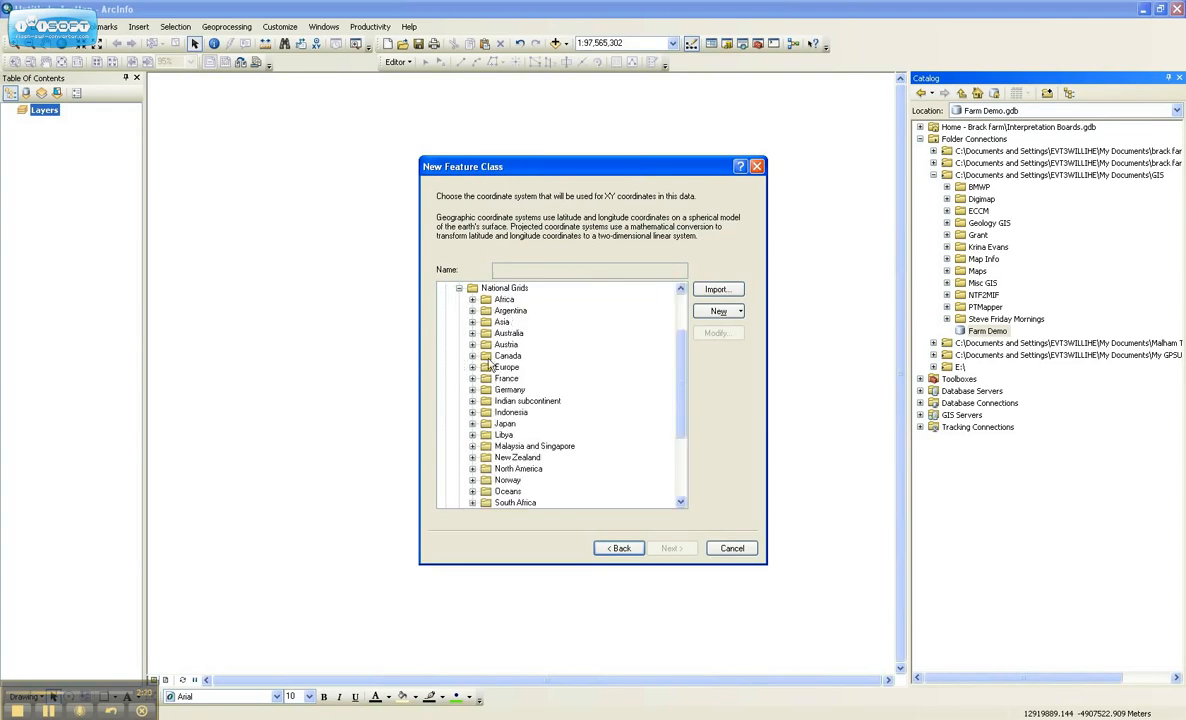
click(472, 368)
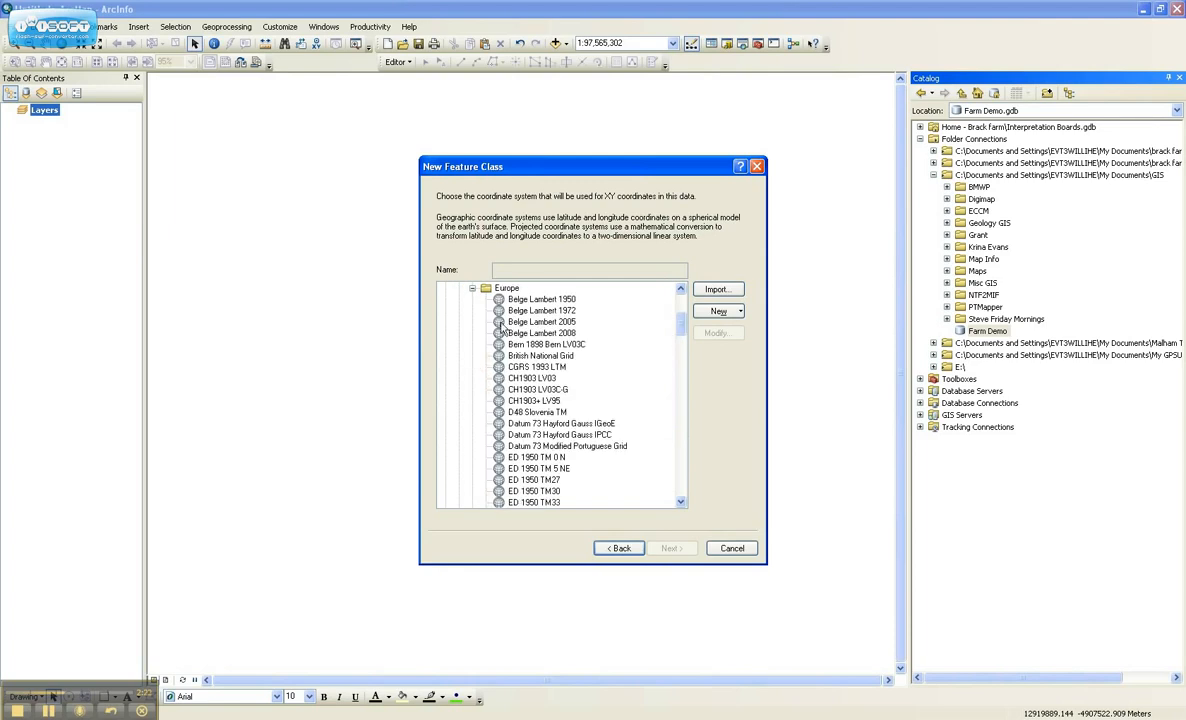
click(540, 356)
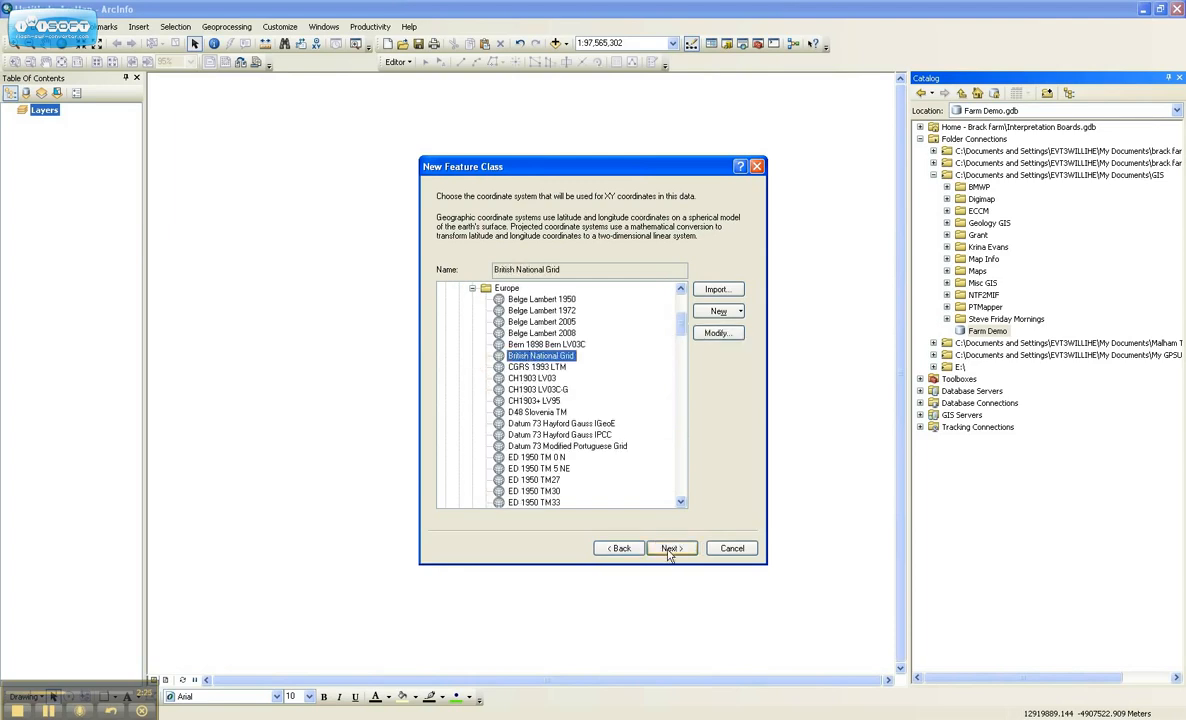
click(670, 548)
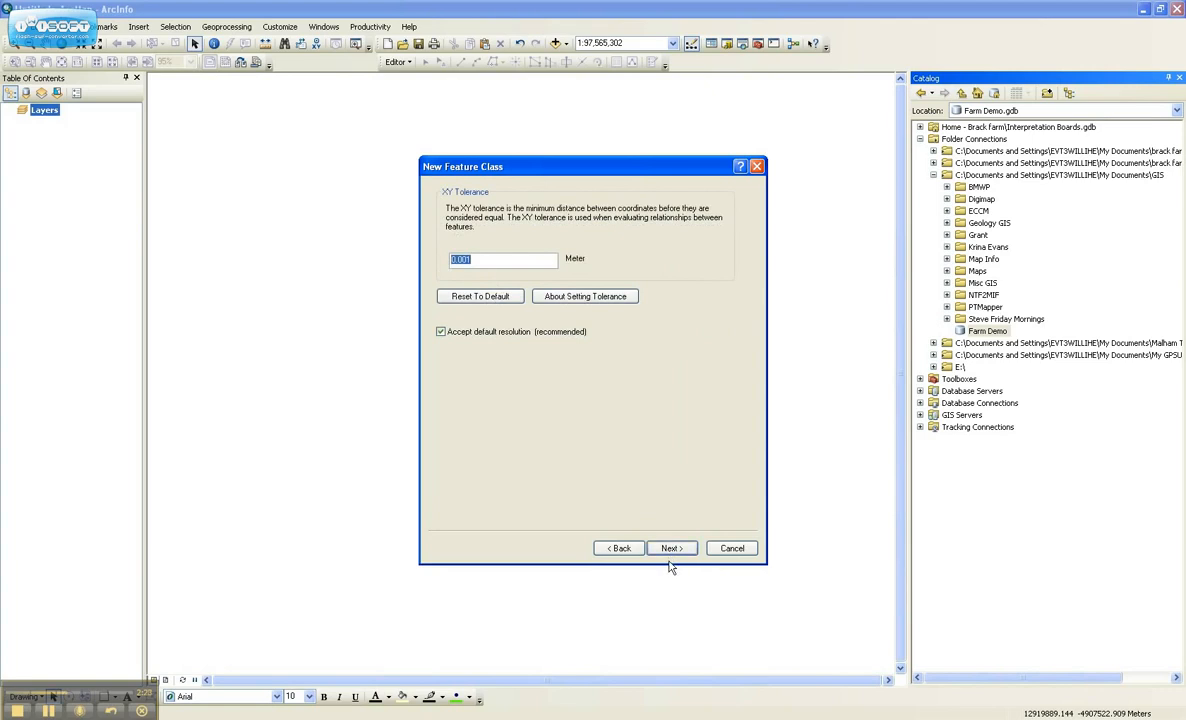
mouse_move(630, 514)
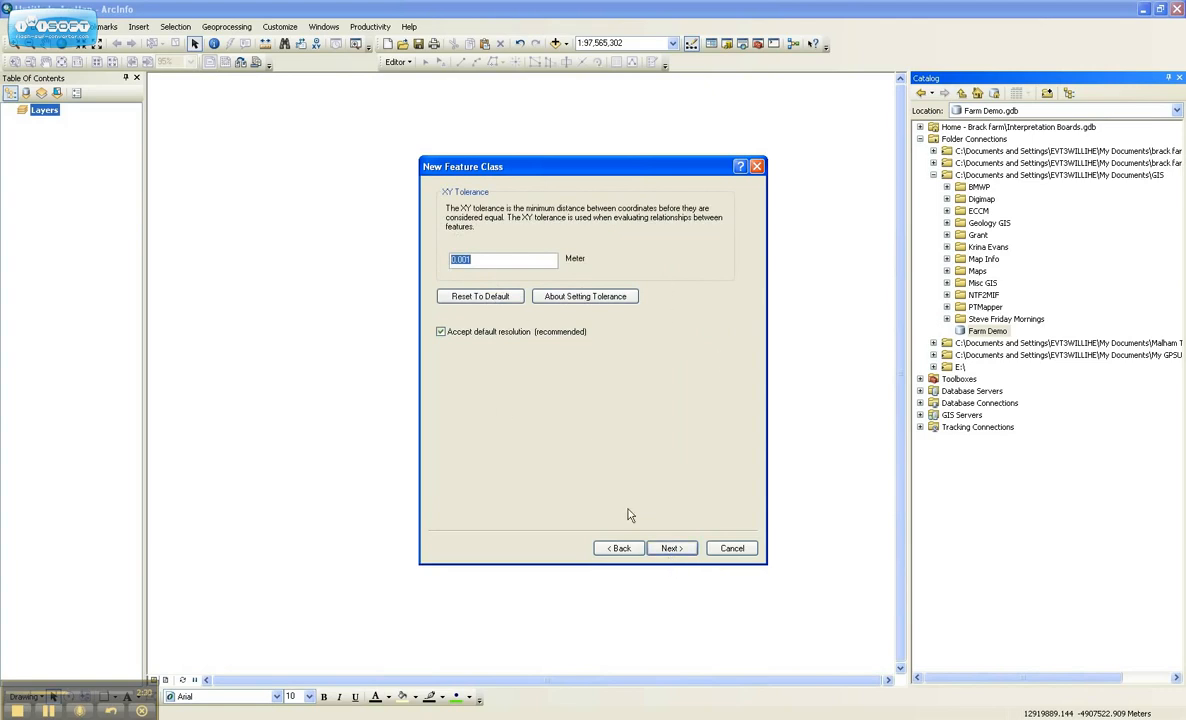
click(668, 548)
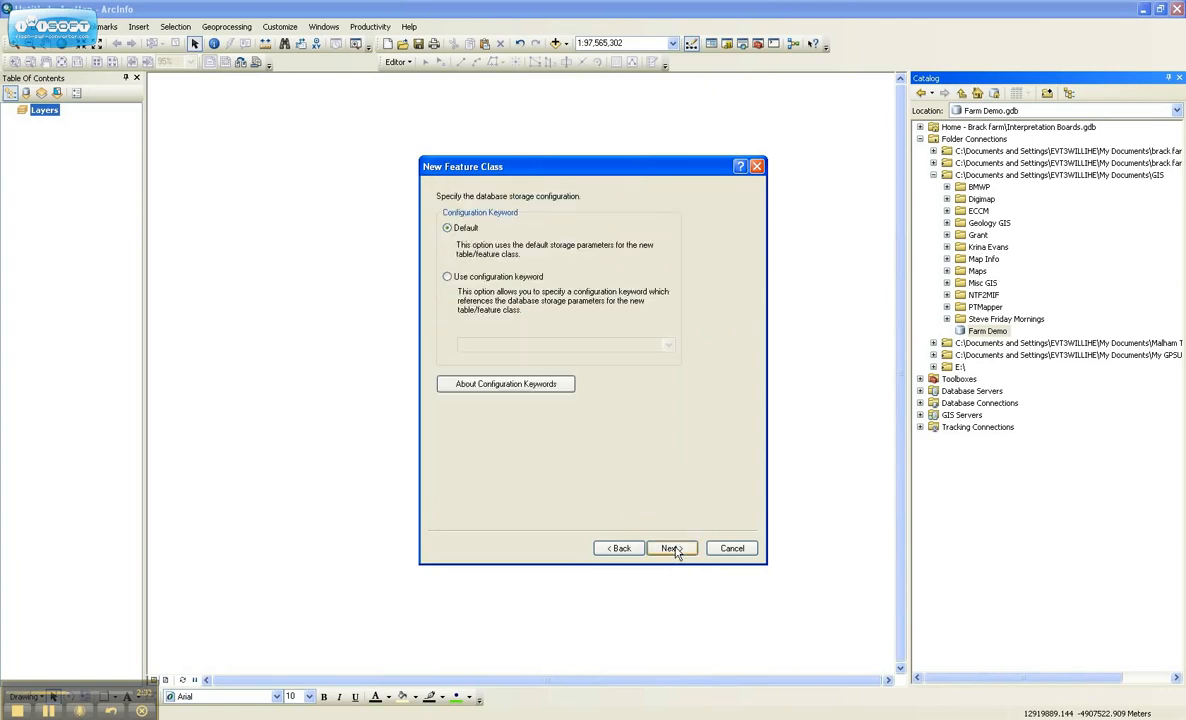
Step: Accept default storage, add Text fields Name and Crop, and finish creating the feature class
click(670, 548)
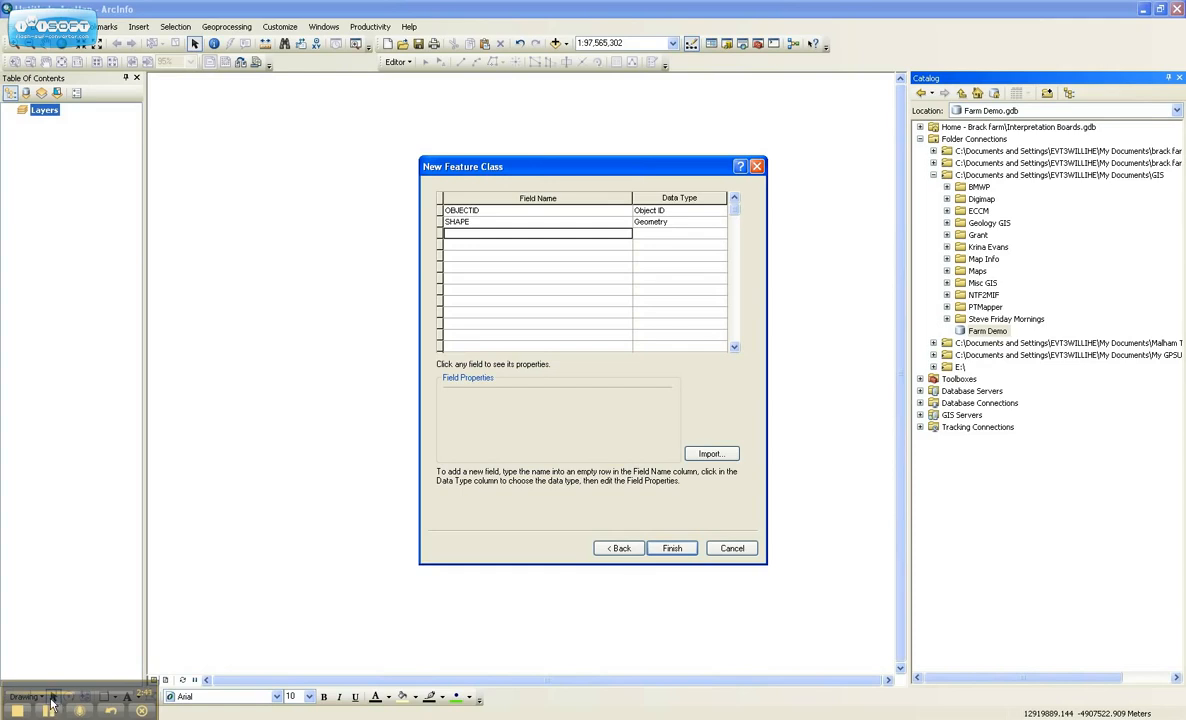
text(Name)
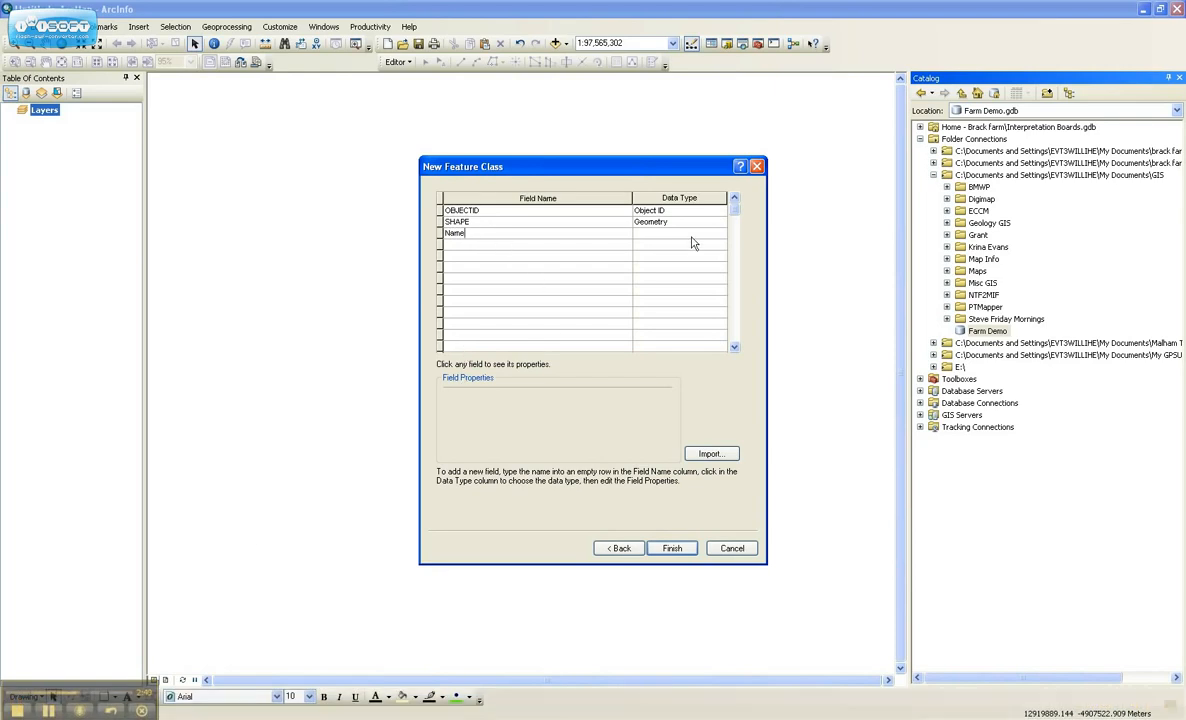
click(720, 232)
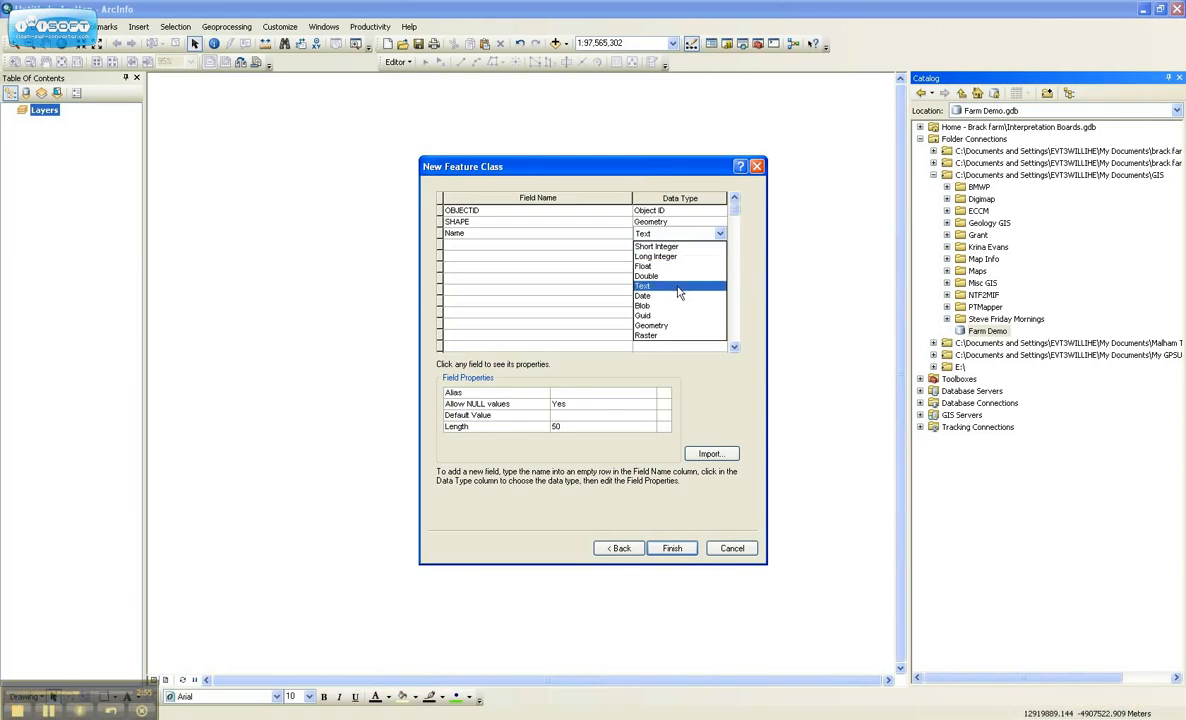
click(644, 286)
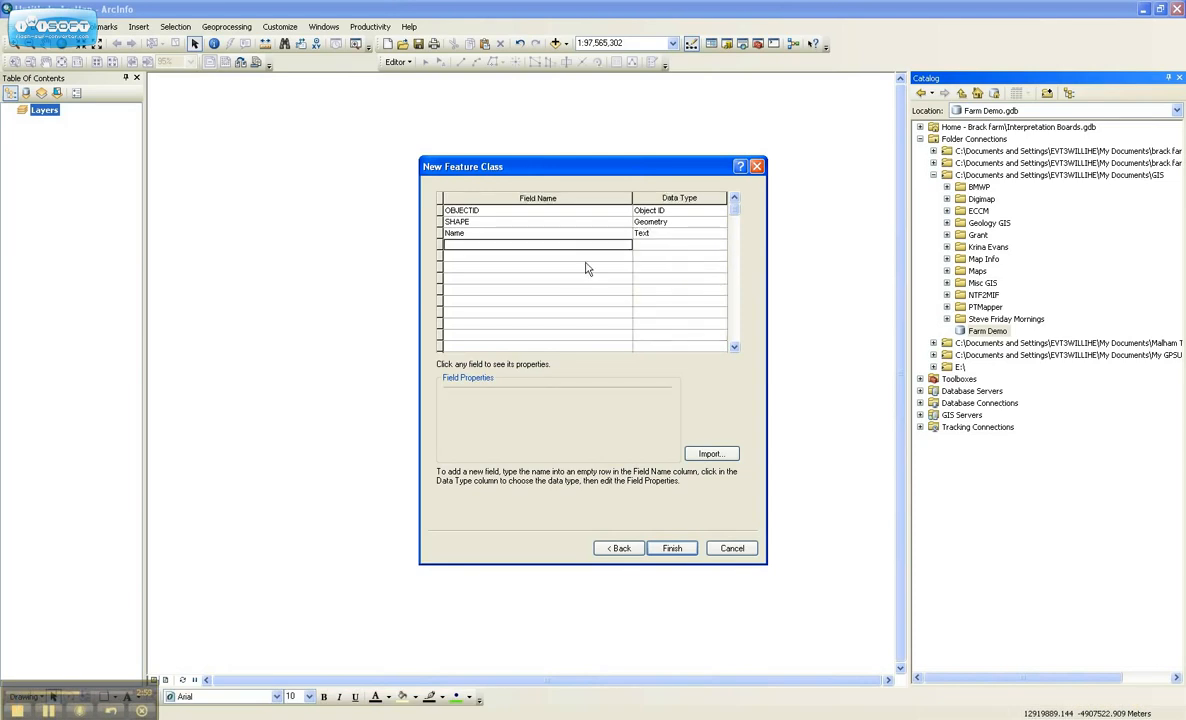
text(Crop)
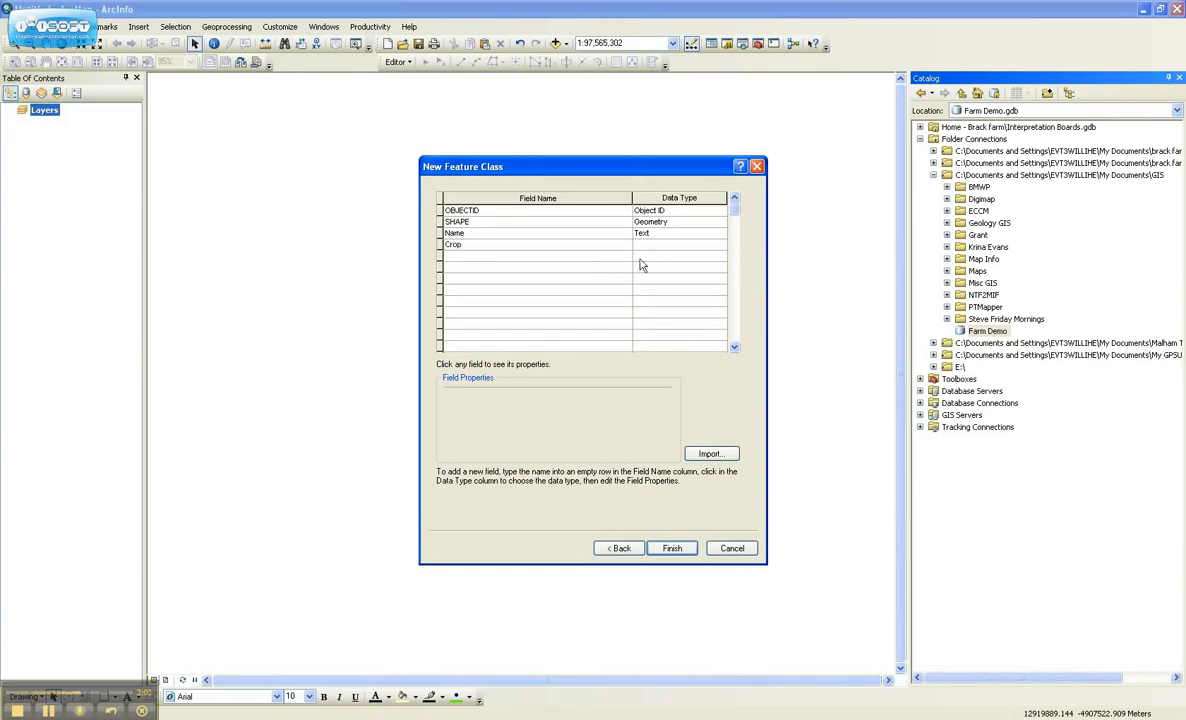
click(718, 244)
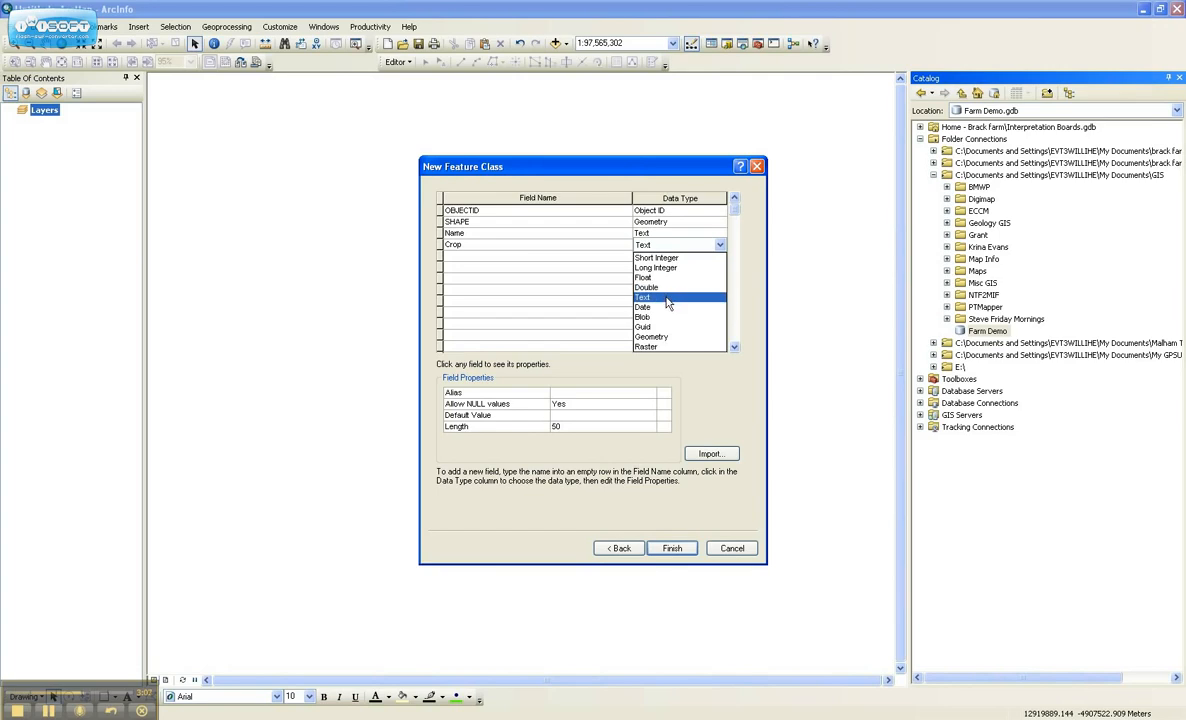
mouse_move(646, 288)
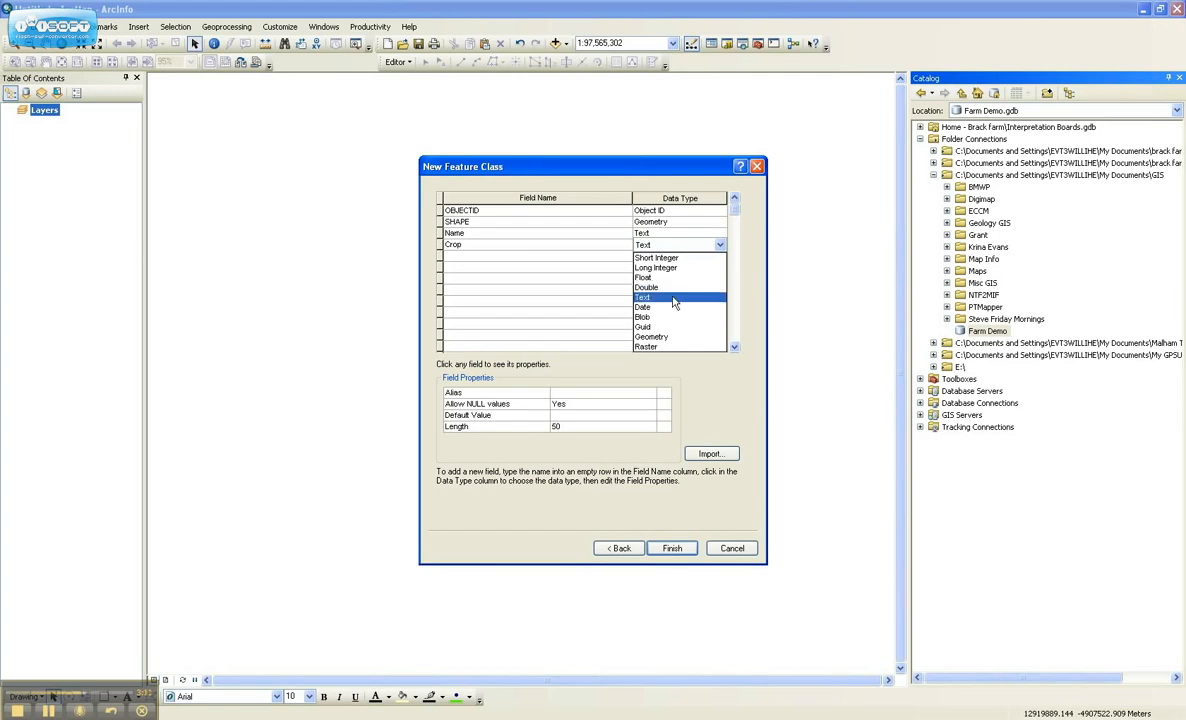
click(642, 296)
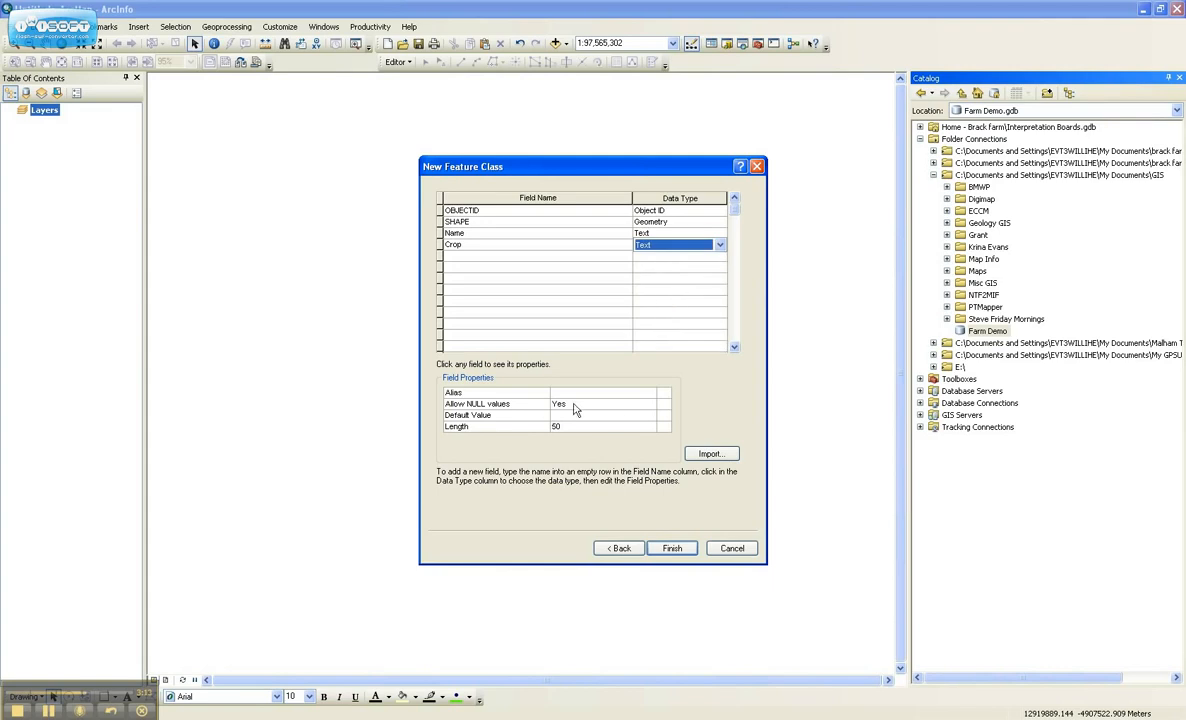
click(672, 548)
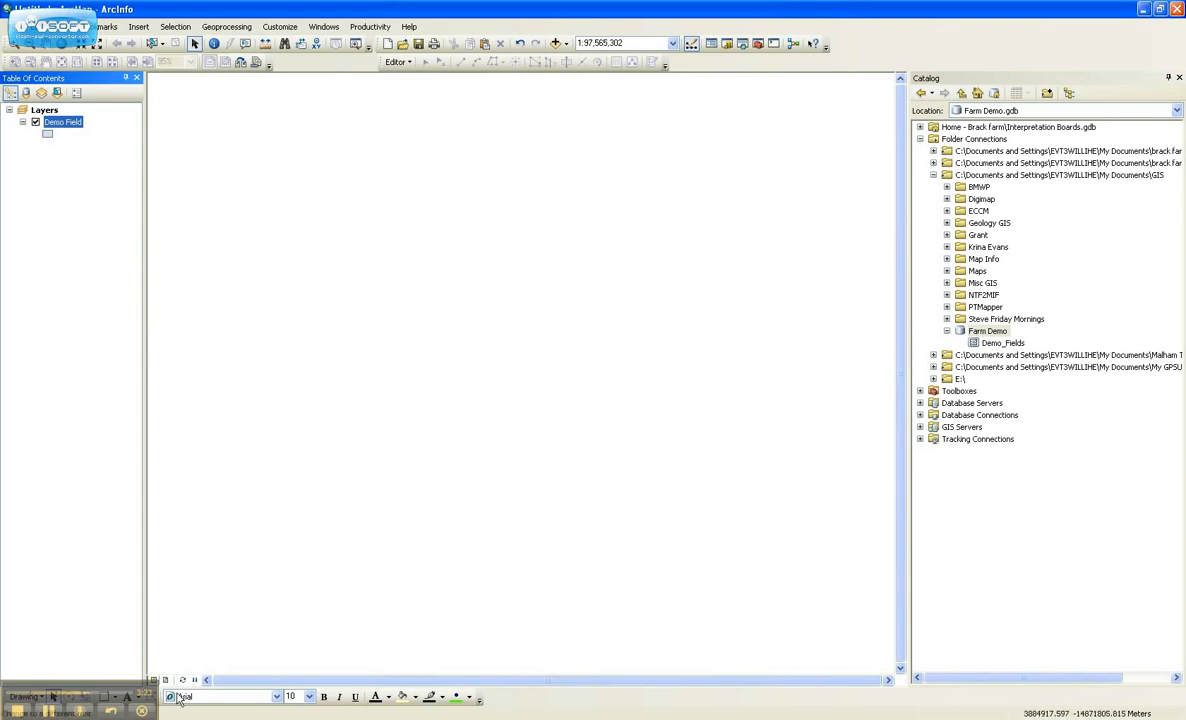
Step: Inspect the Demo_Fields feature class listed under Farm Demo.gdb in the Catalog
click(1002, 342)
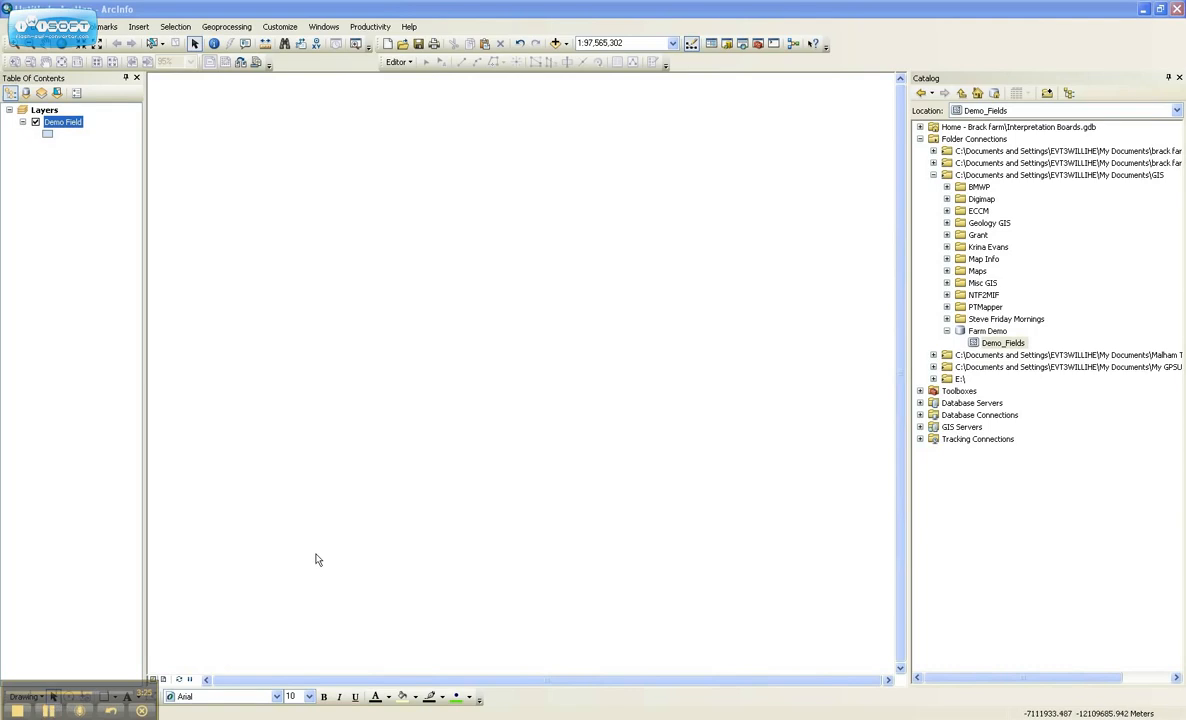
mouse_move(324, 554)
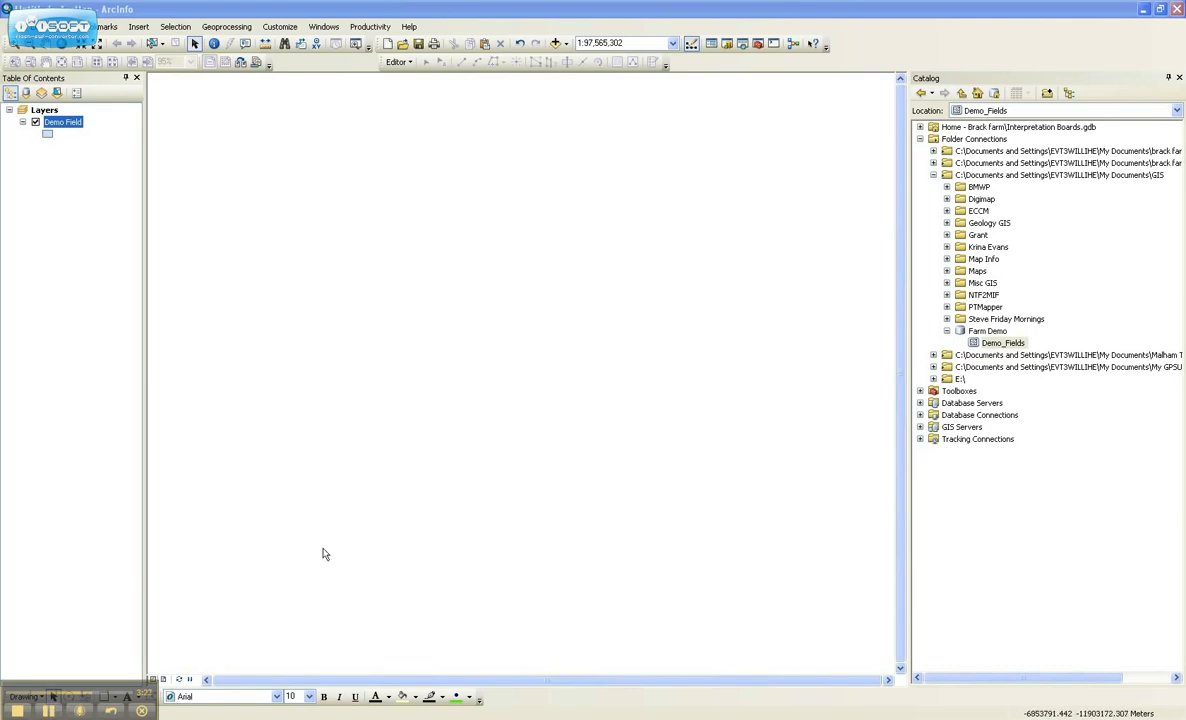
mouse_move(96, 130)
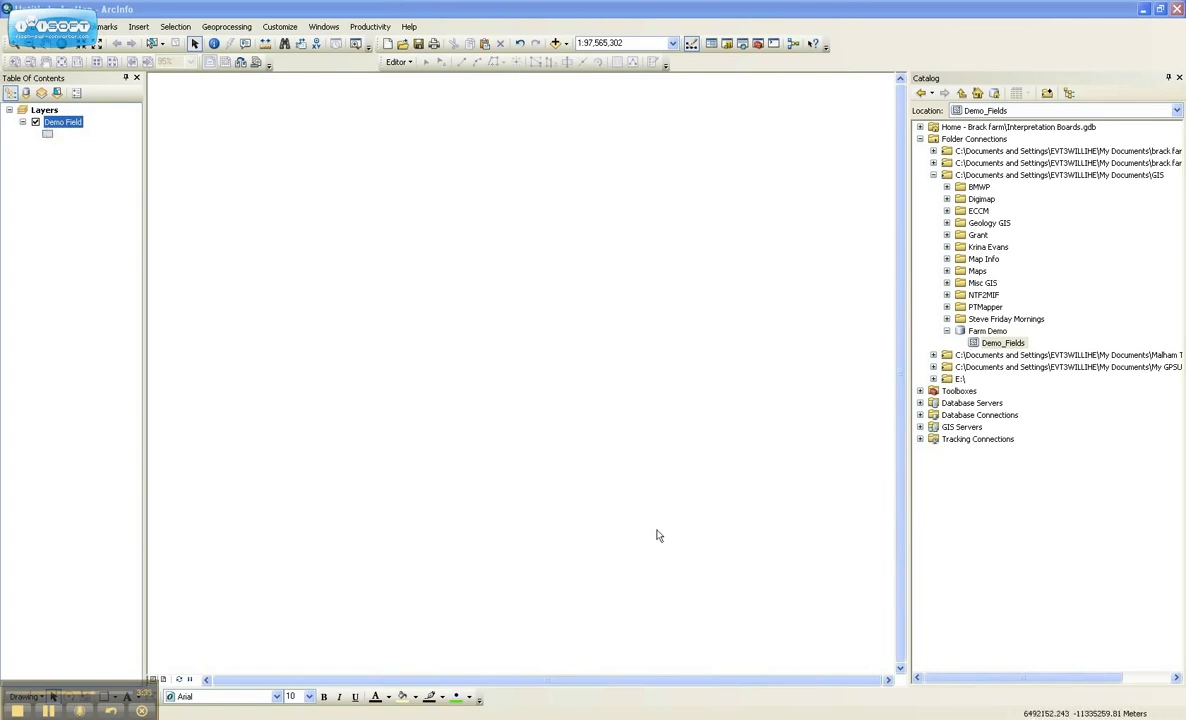
mouse_move(312, 512)
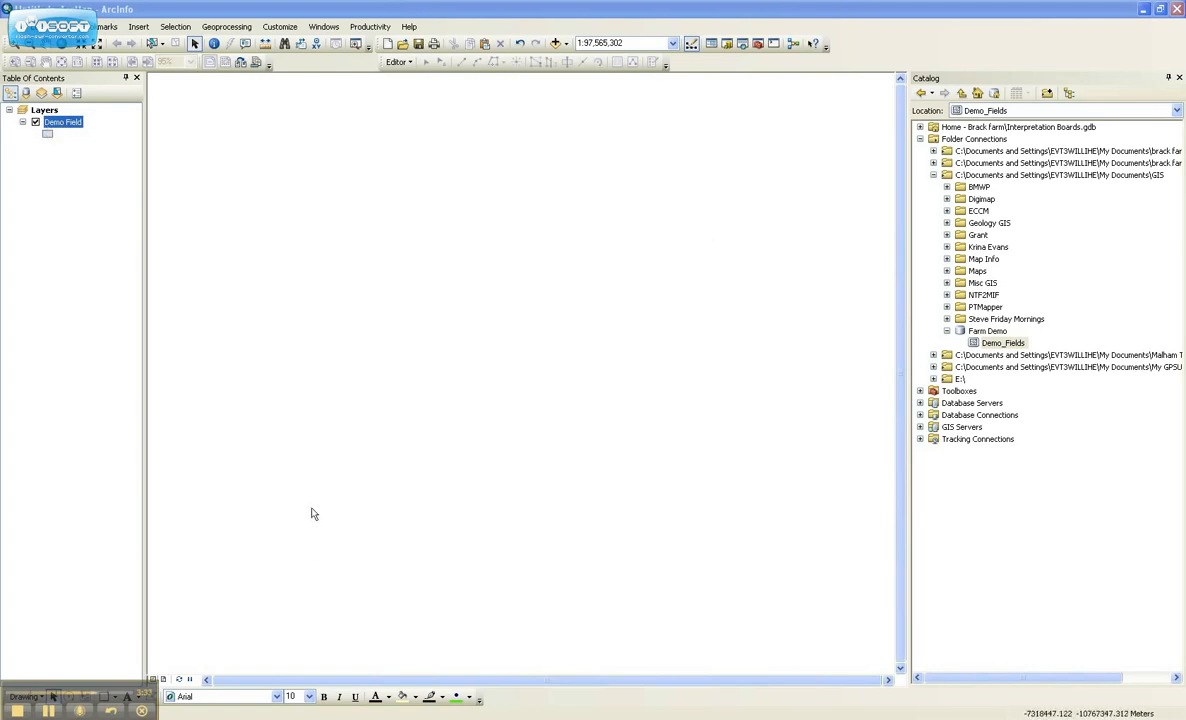
Step: Start editing with the Demo Field template and place the first vertex of a new field polygon, dismissing the warning
click(398, 62)
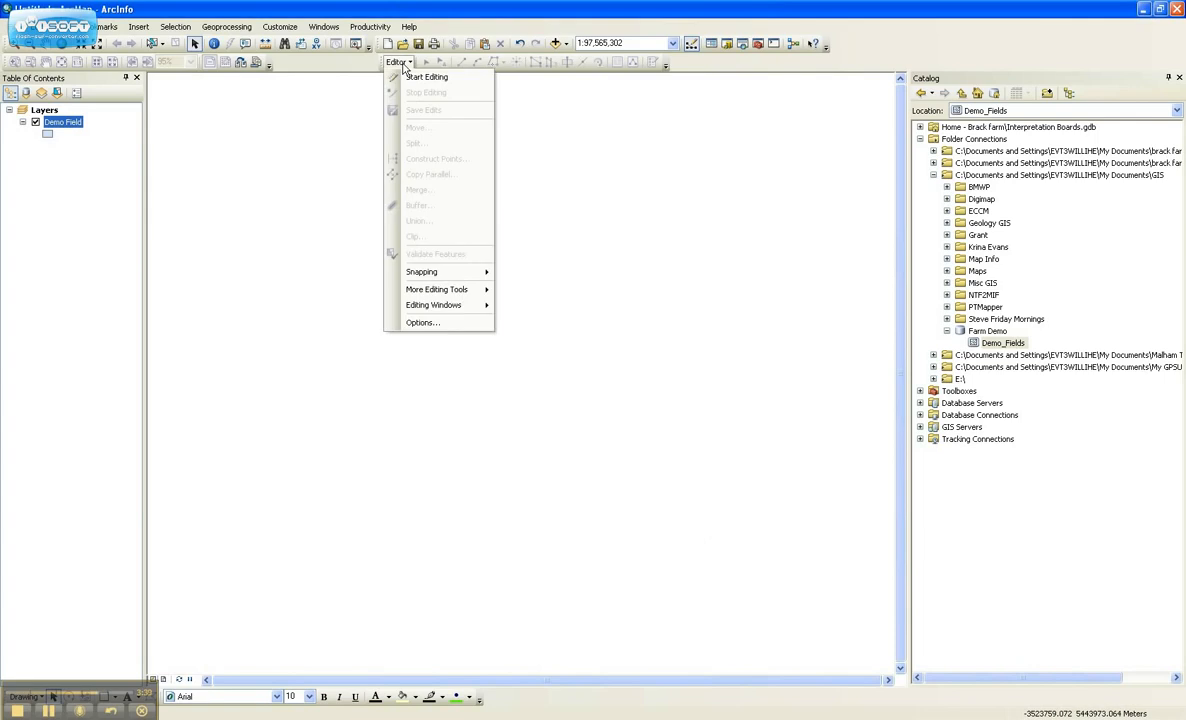
click(426, 76)
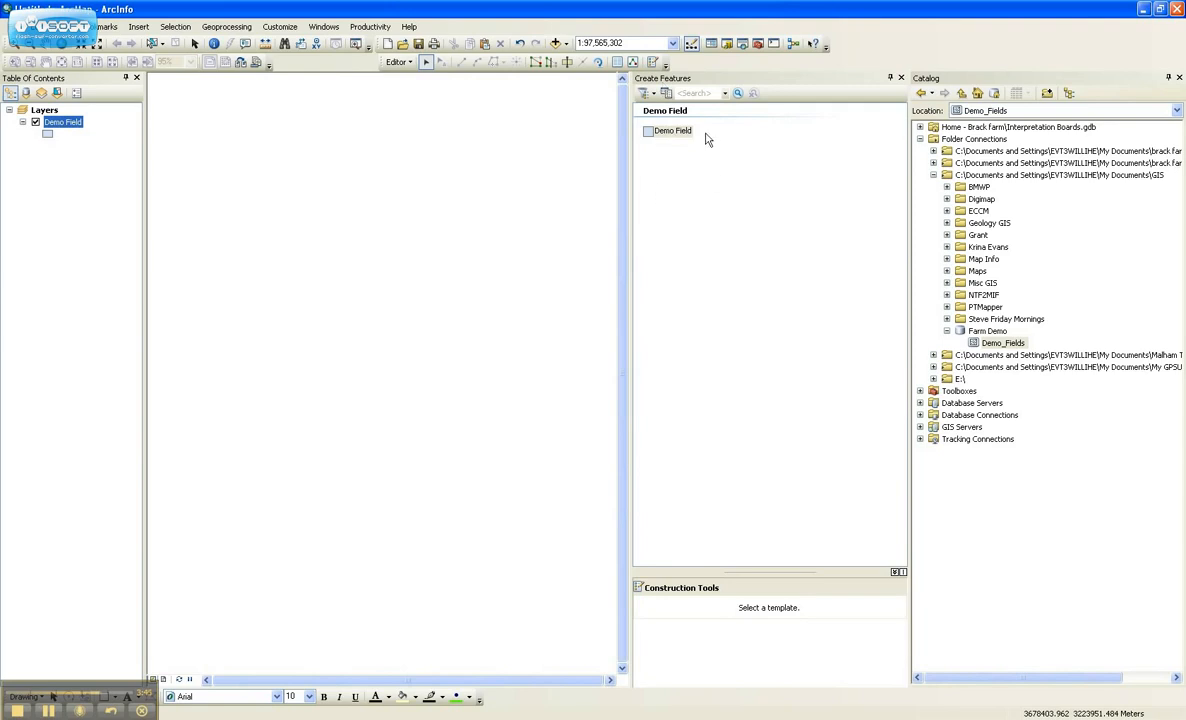
mouse_move(660, 206)
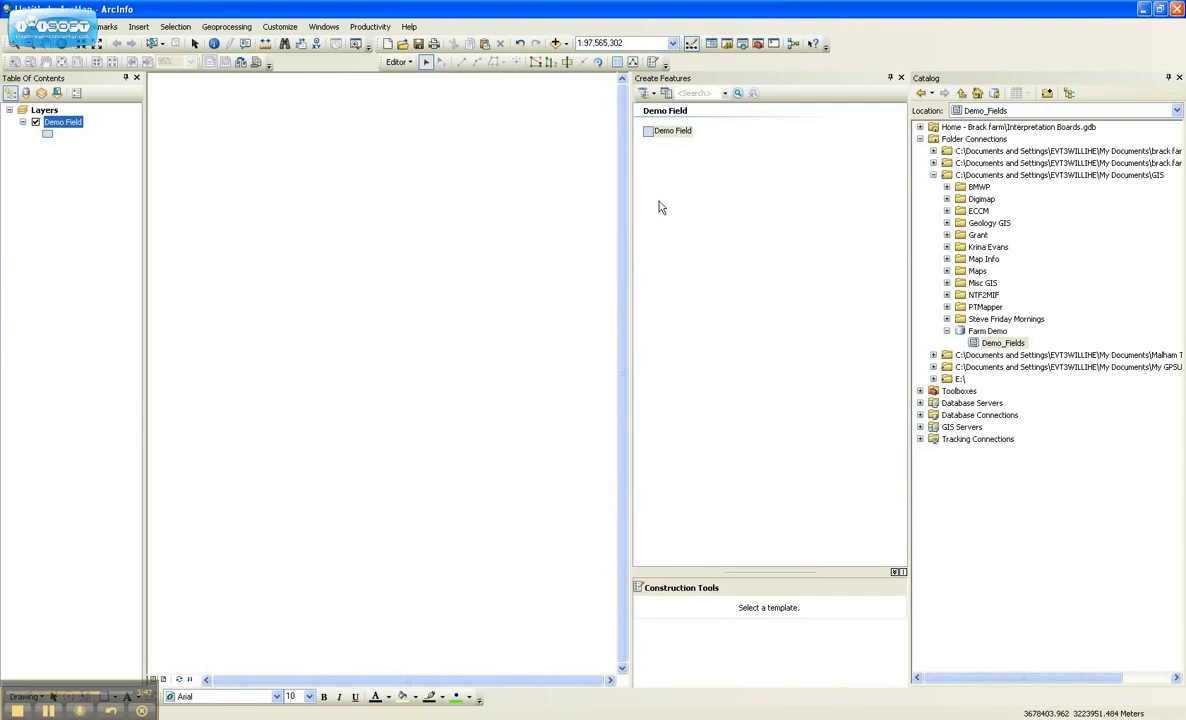
click(672, 132)
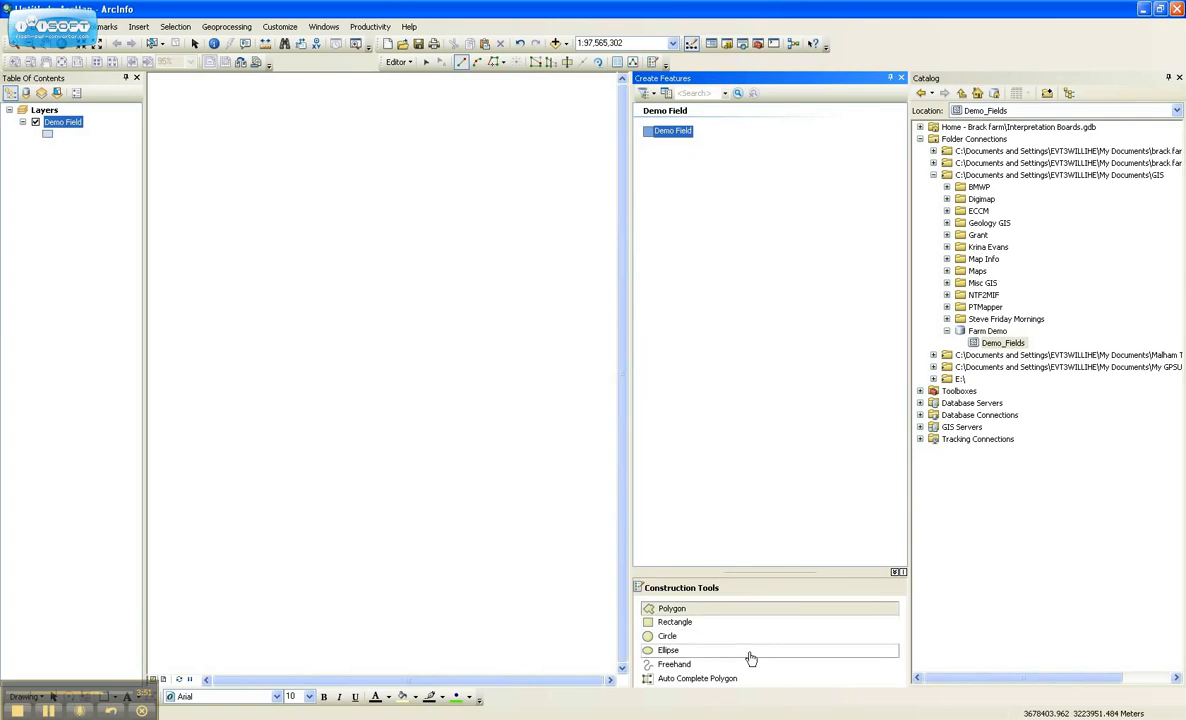
mouse_move(720, 620)
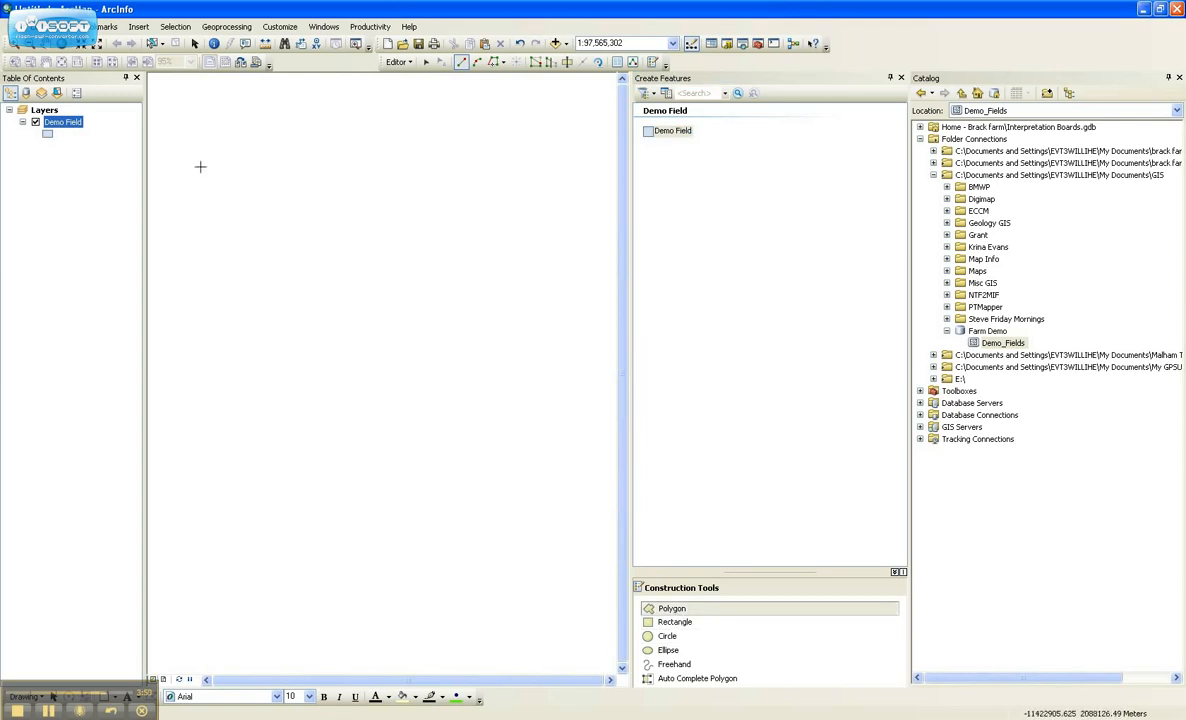
mouse_move(280, 244)
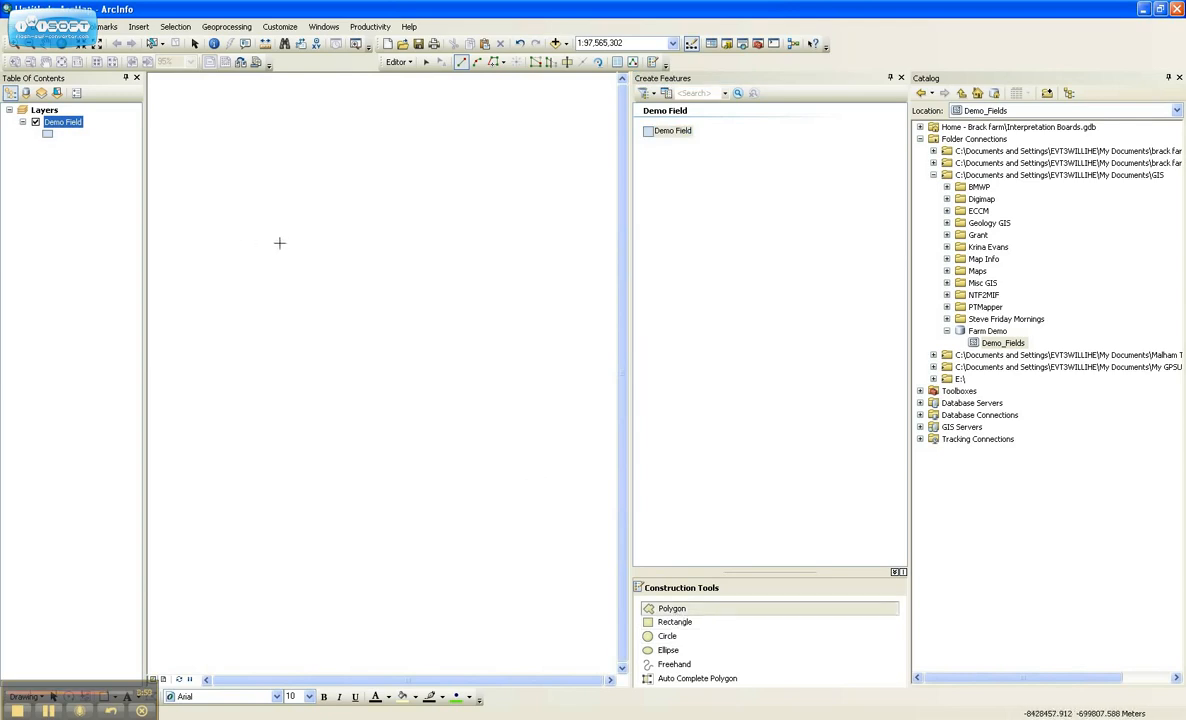
click(520, 264)
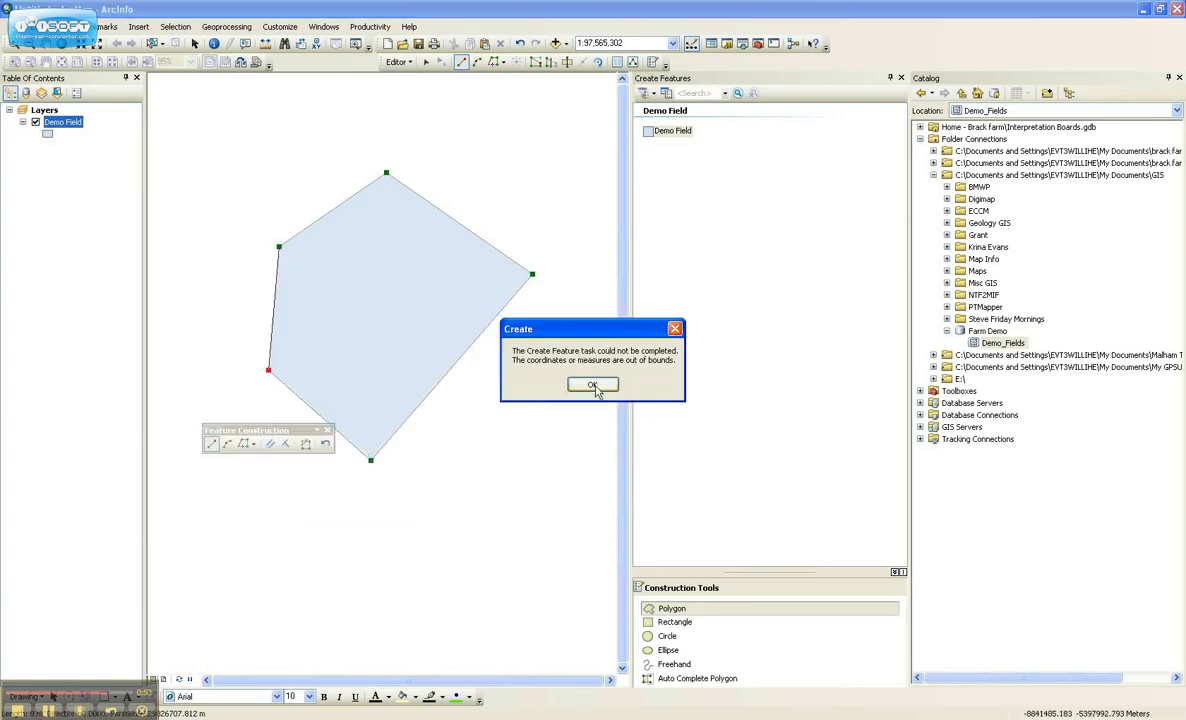
click(592, 386)
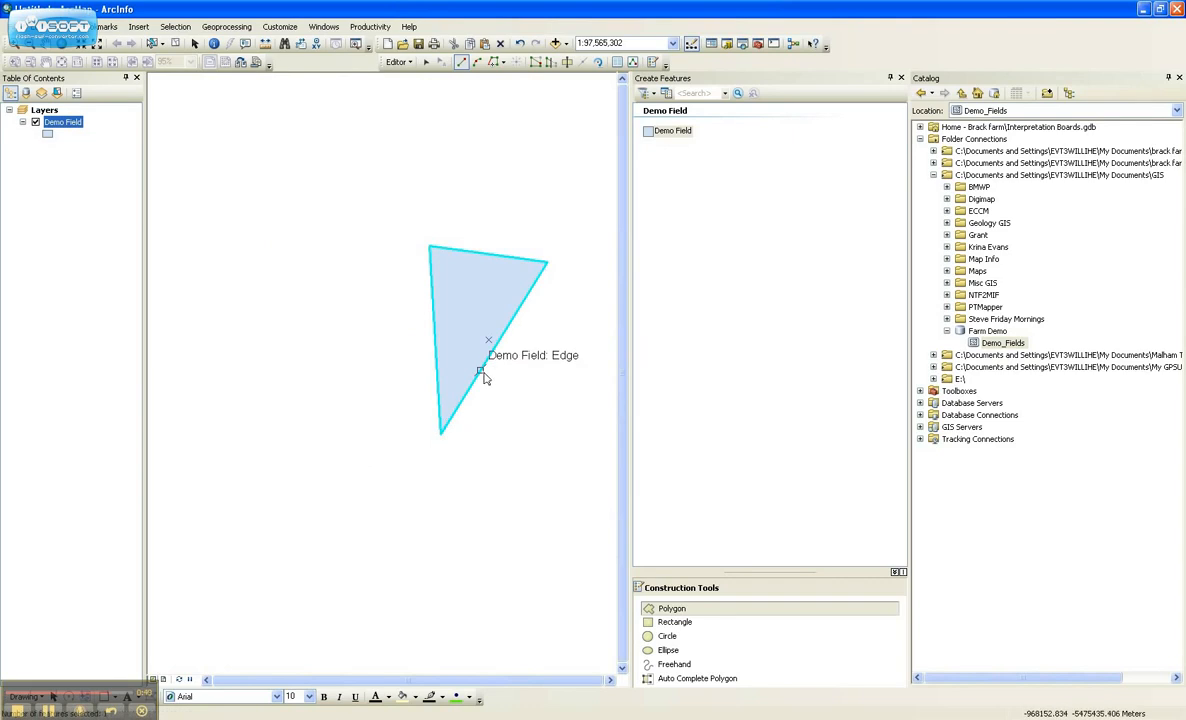
mouse_move(456, 368)
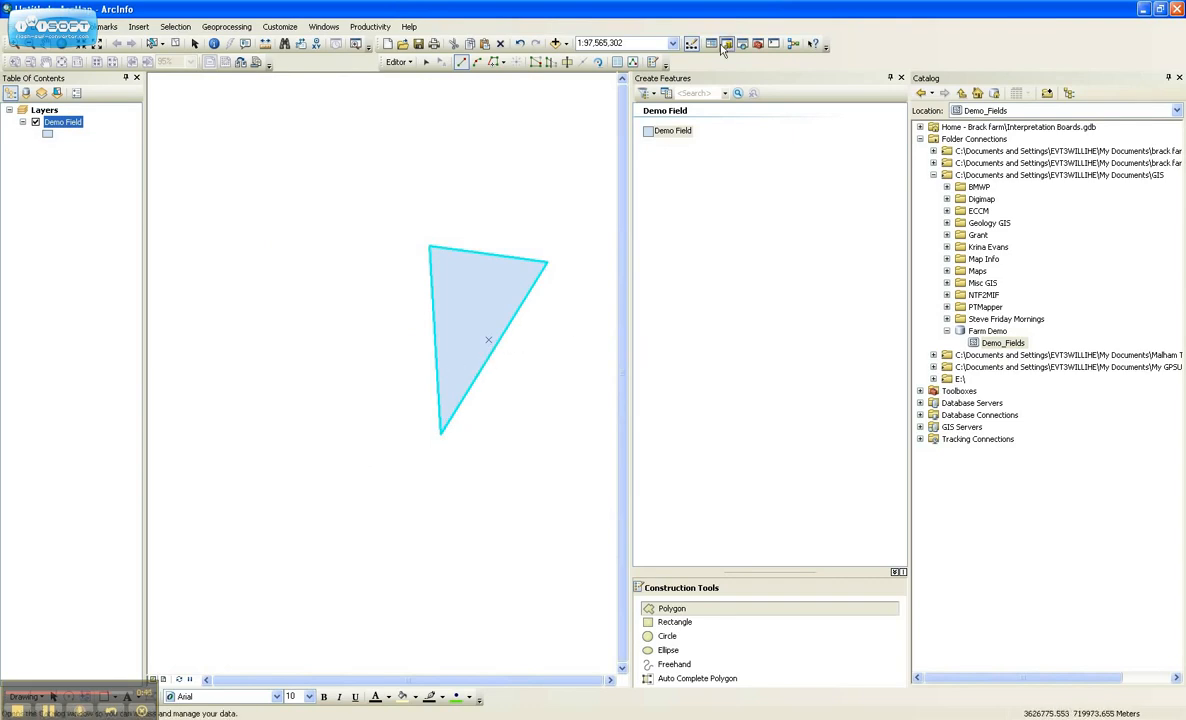
mouse_move(616, 62)
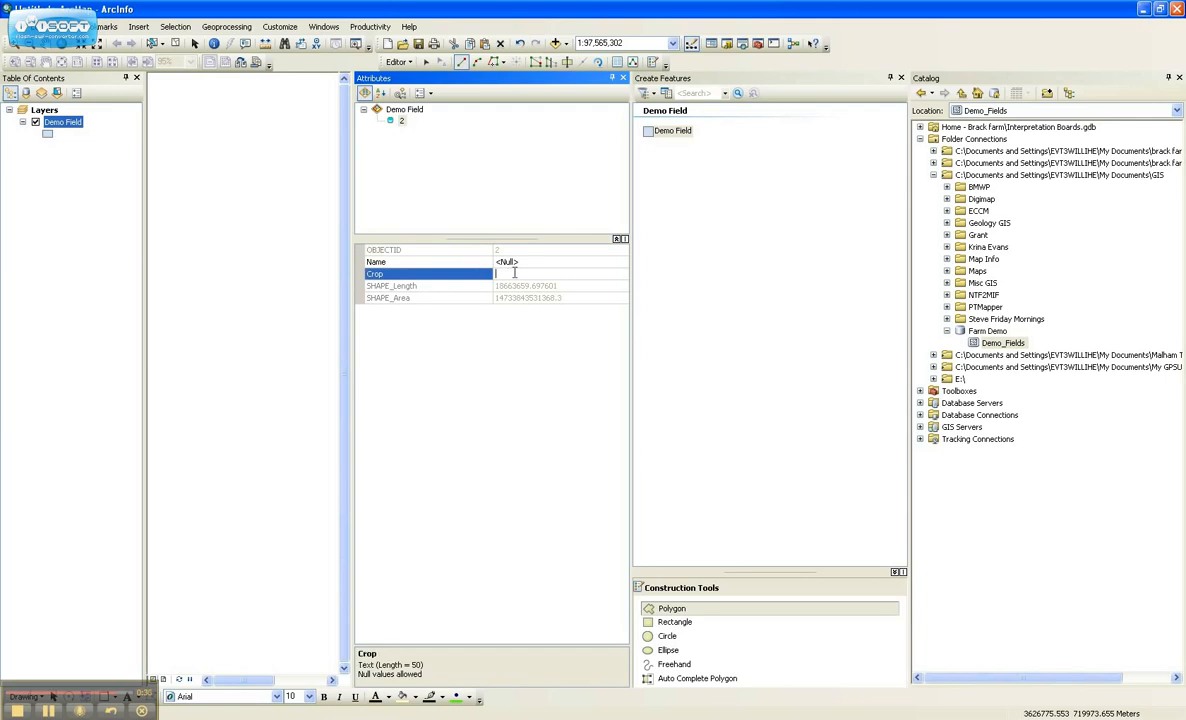
Step: Enter Crop Wheat and Name Field Close for the new polygon and close the Attributes window
text(Wheat)
click(560, 262)
text(Field)
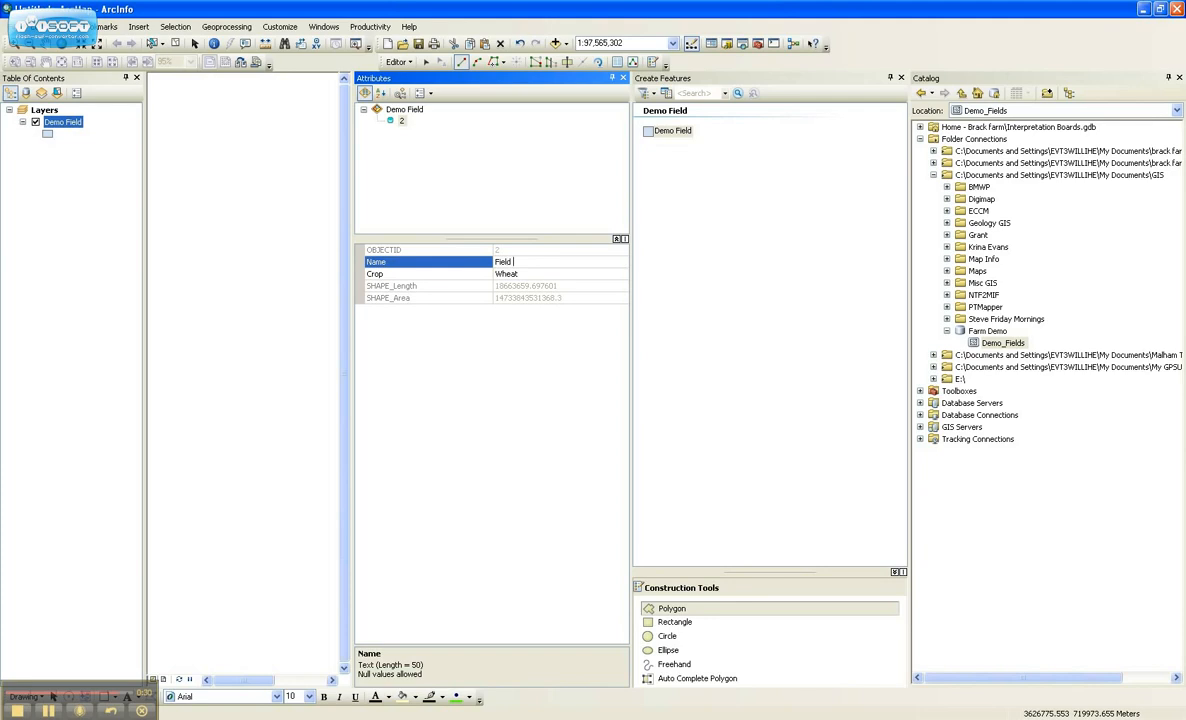
text(Close)
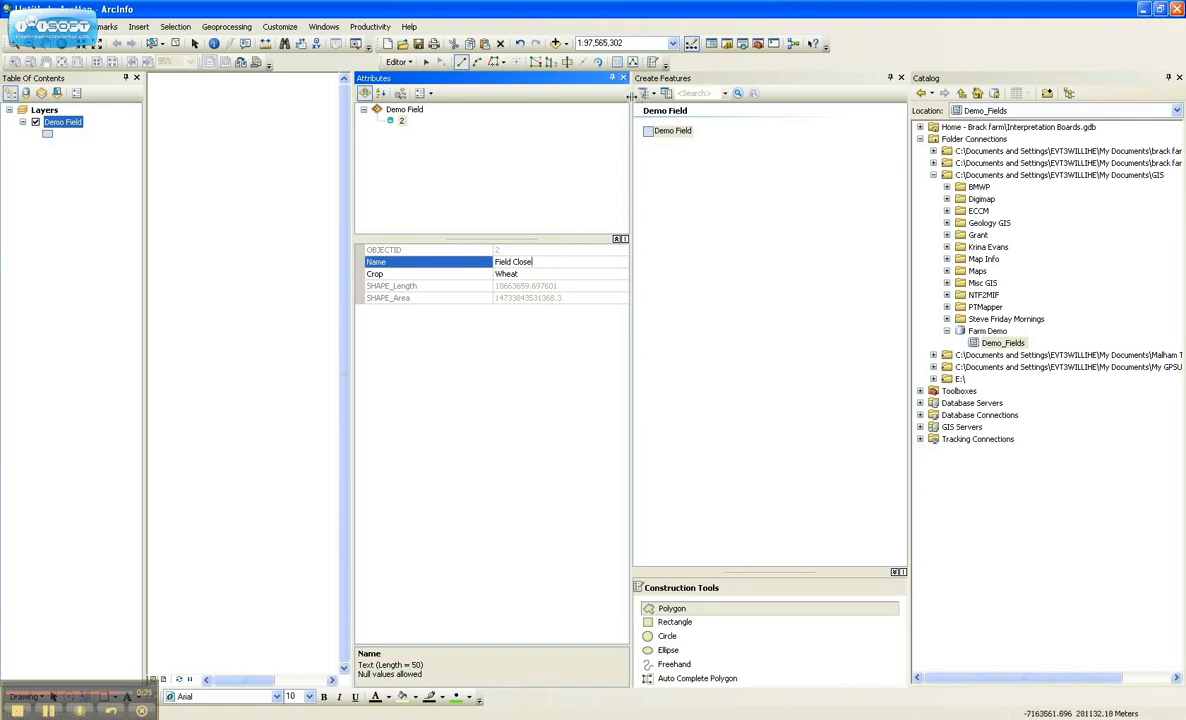
click(624, 78)
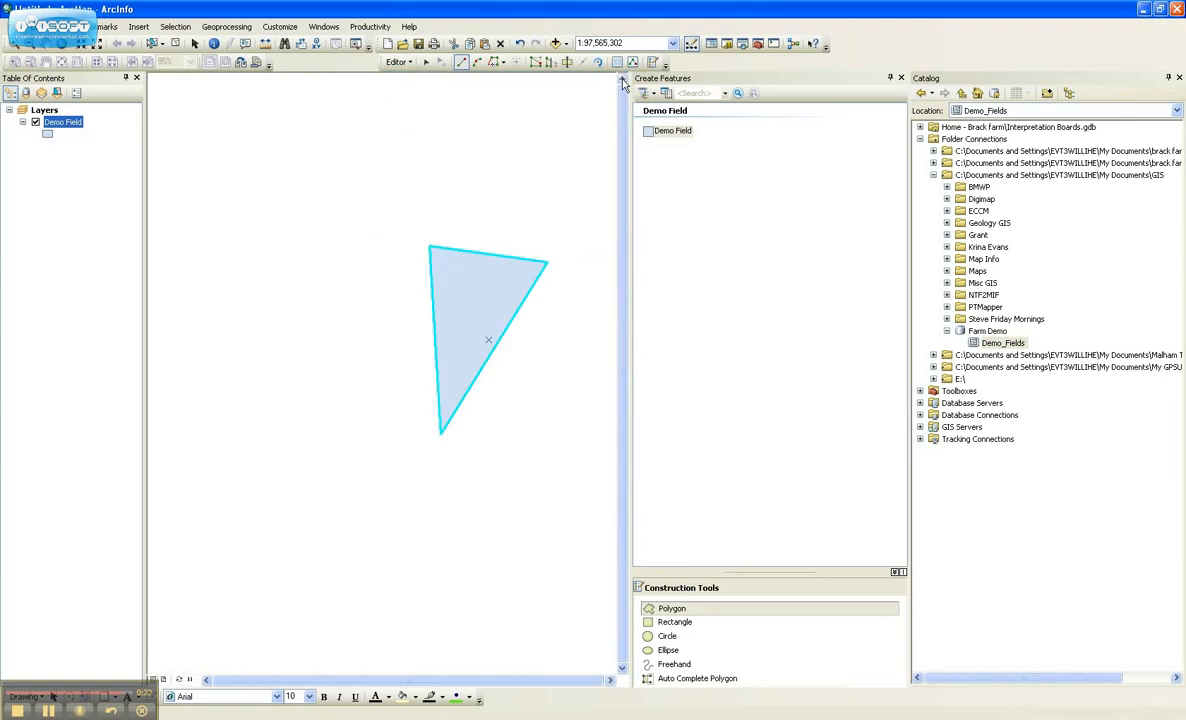
Step: Stop editing and save the edits into Demo_Fields
click(398, 60)
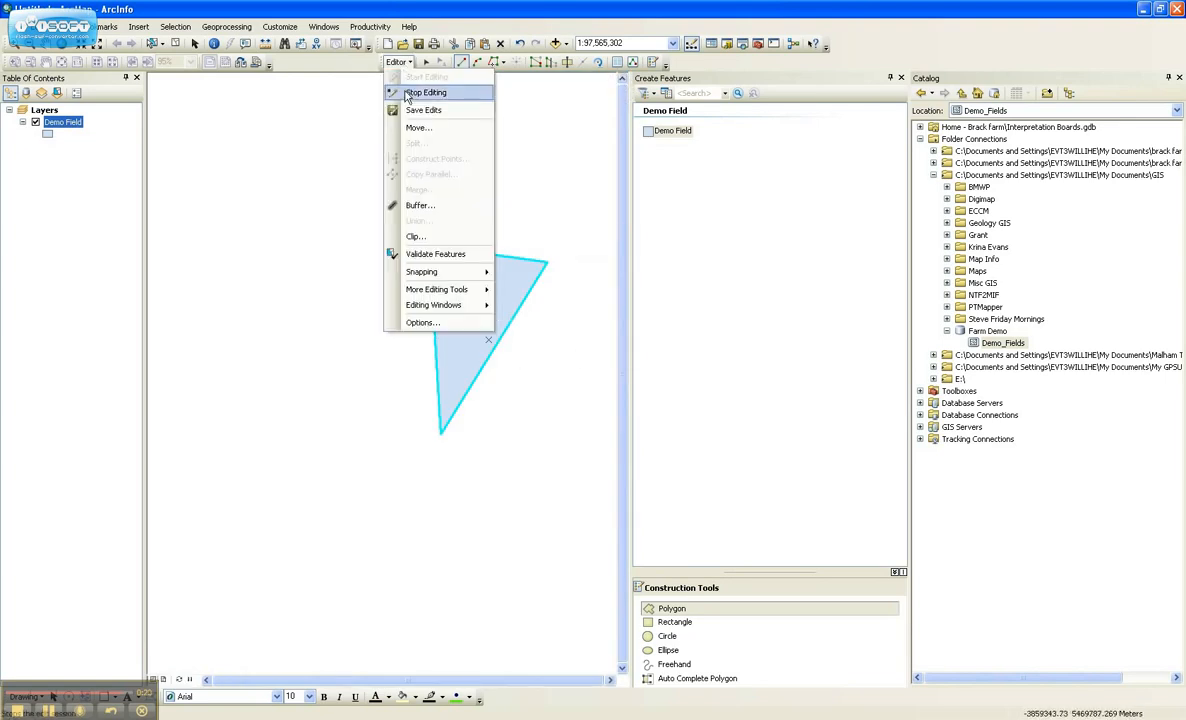
click(426, 92)
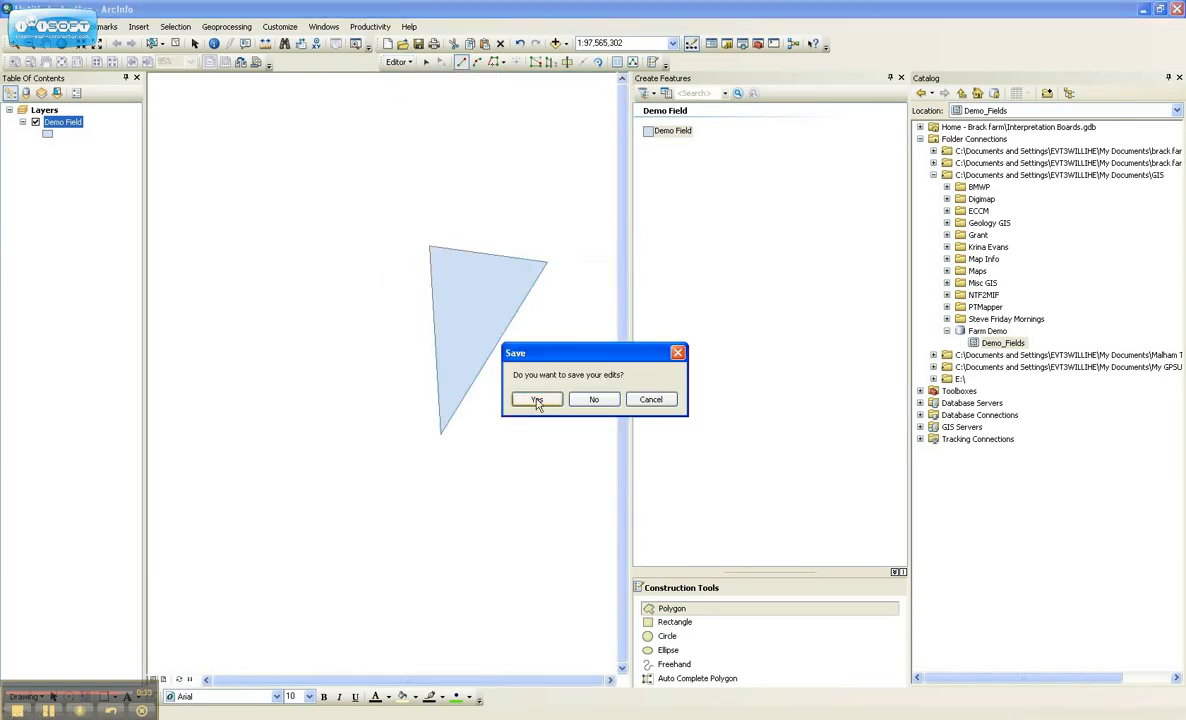
click(536, 400)
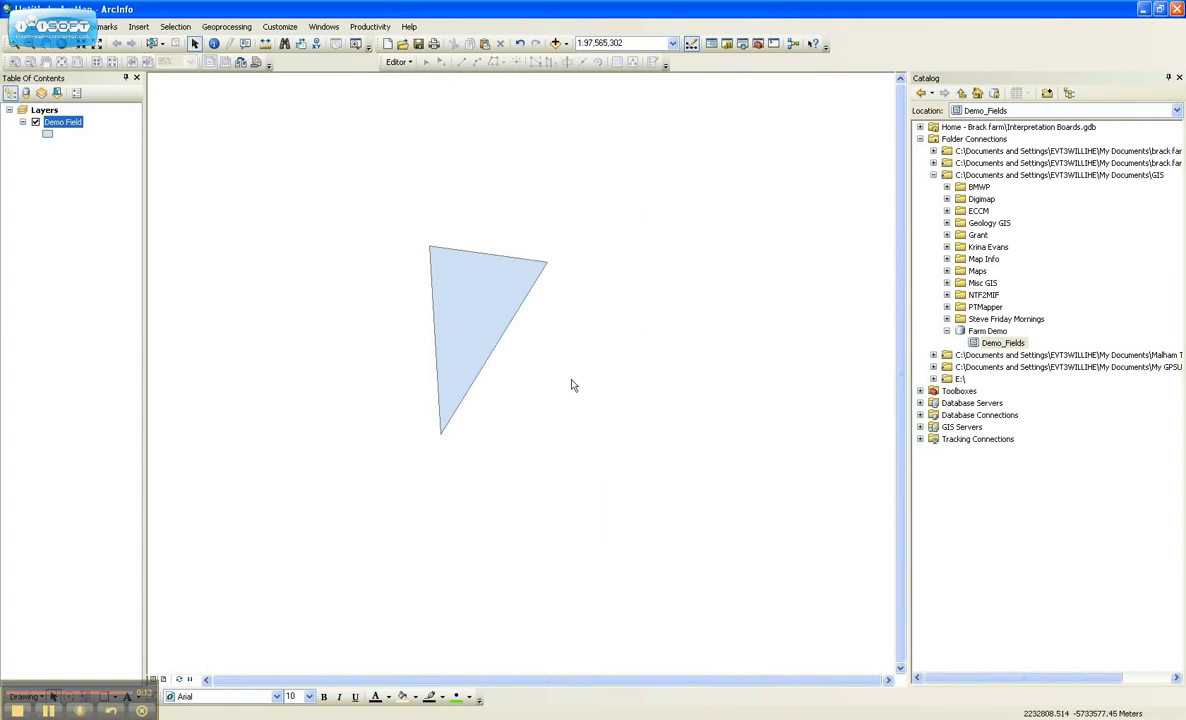
mouse_move(556, 424)
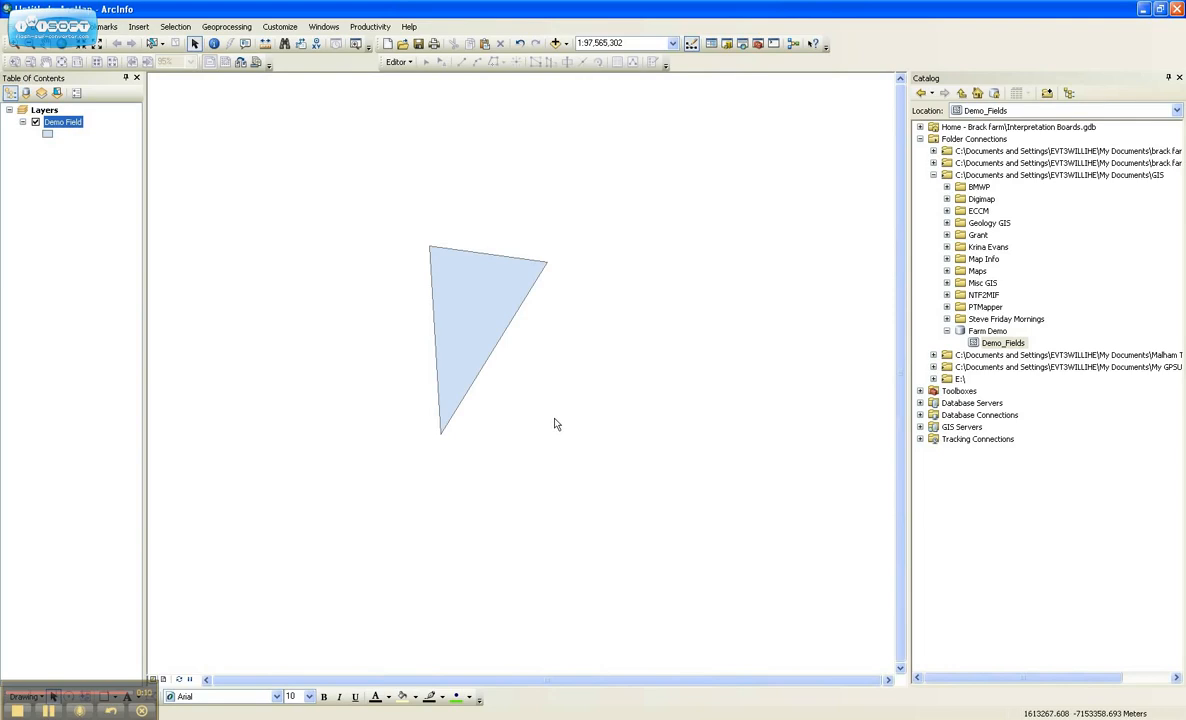